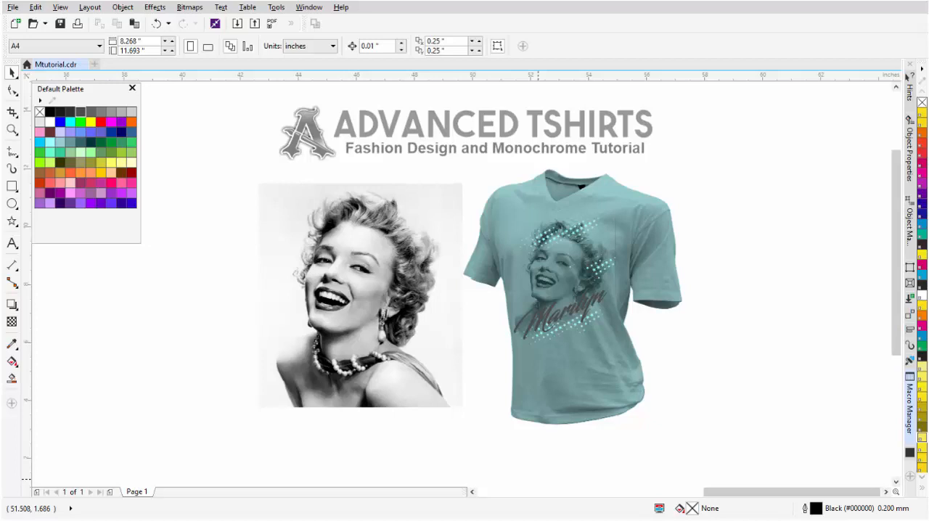
- Select the black-and-white Marilyn portrait photo beside the t-shirt mockup
click(360, 296)
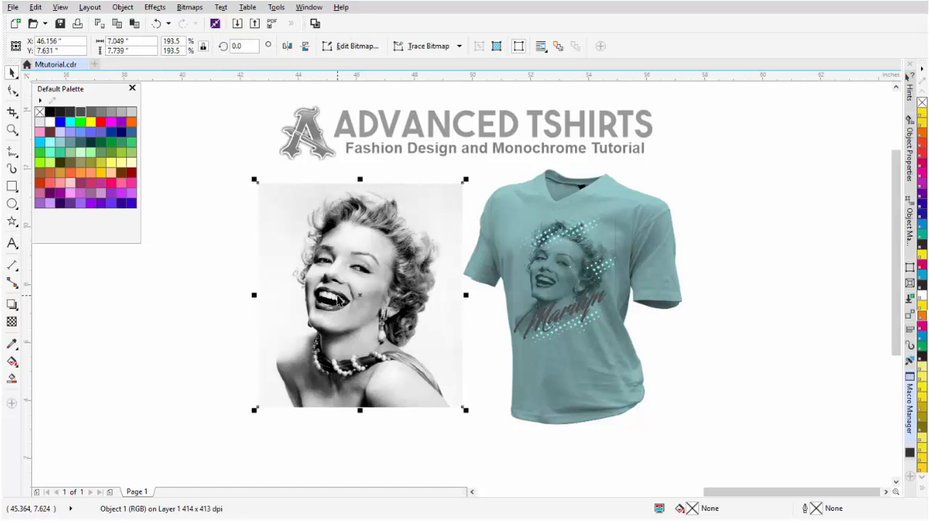
mouse_move(286, 213)
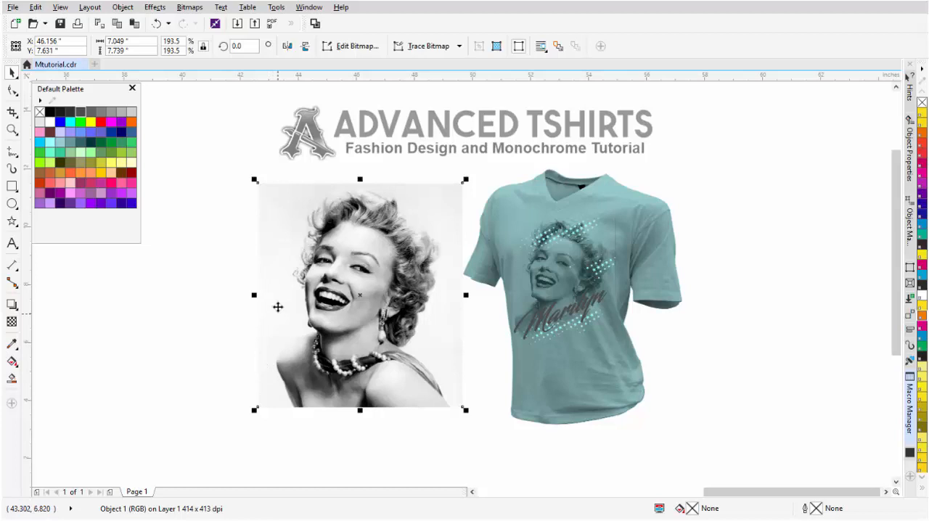
mouse_move(452, 368)
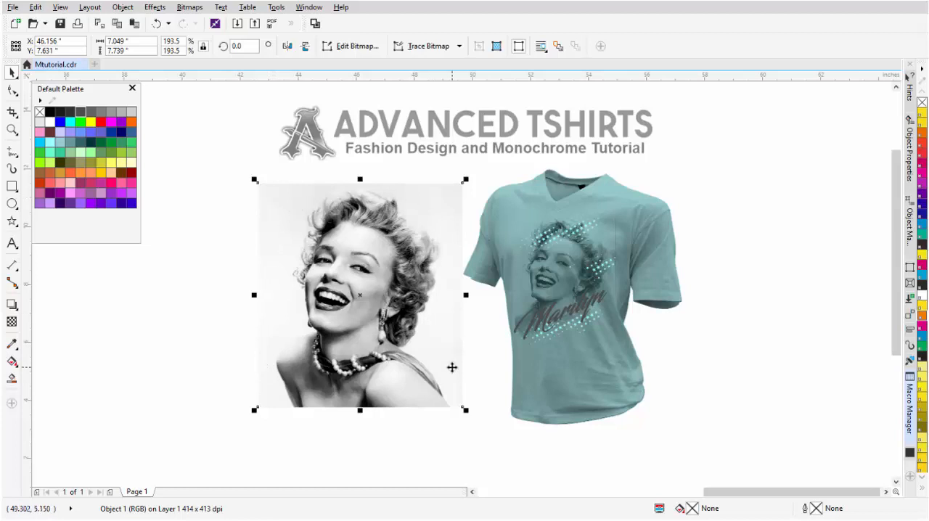
mouse_move(202, 78)
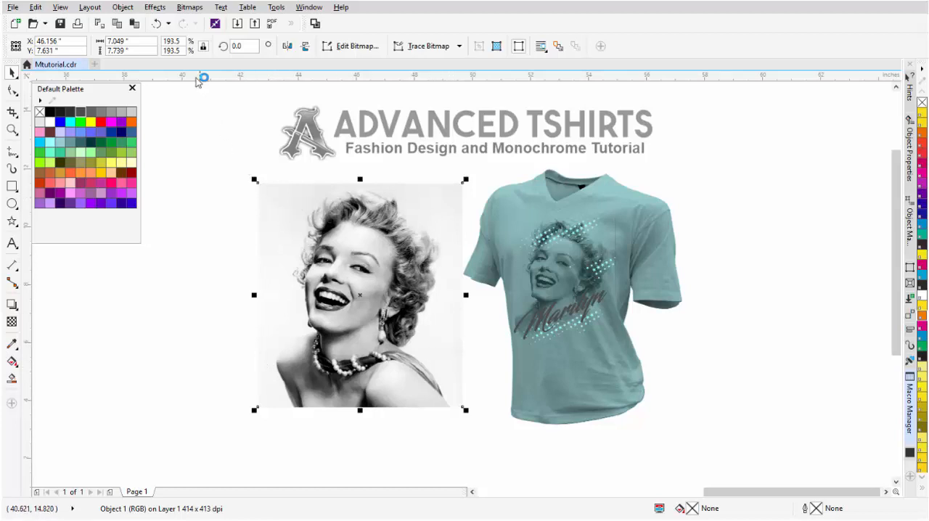
- Apply a Tone Curve with the top endpoint pulled left, pushing the photo's highlights to white
click(155, 7)
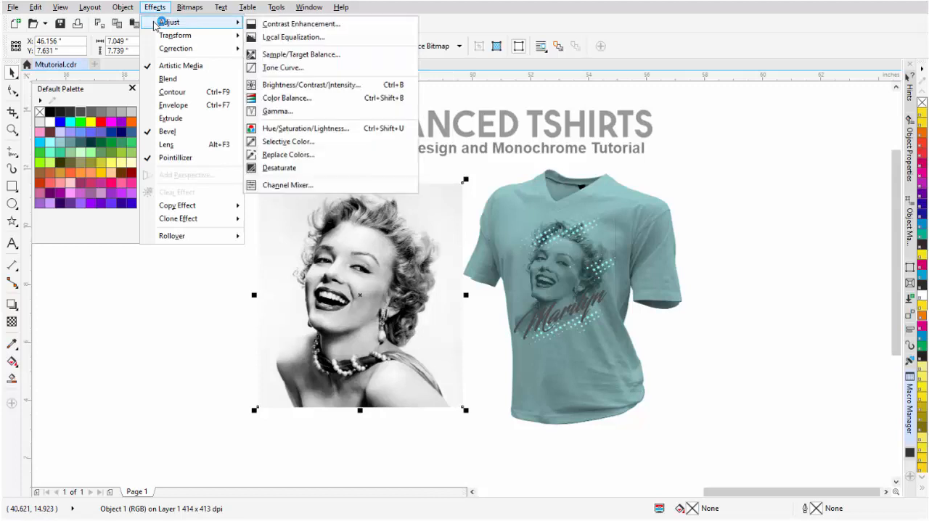
mouse_move(284, 67)
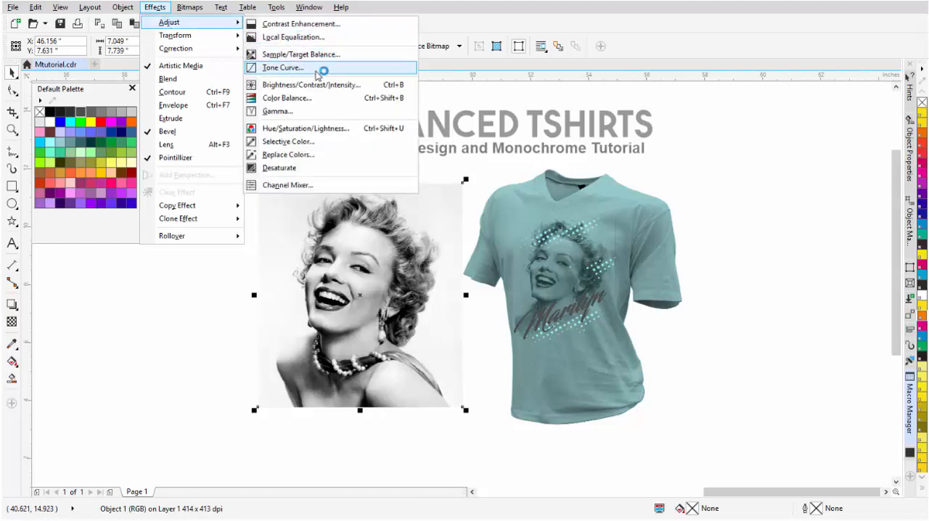
click(283, 67)
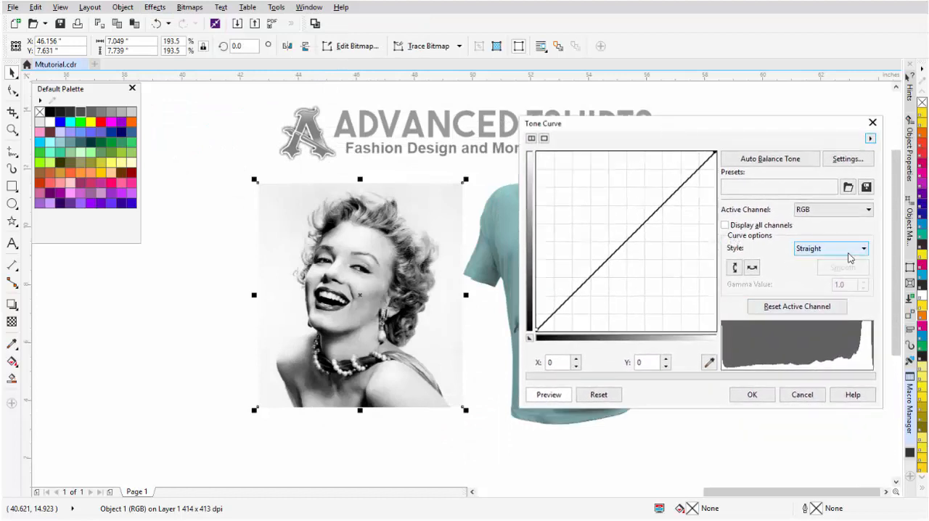
mouse_move(609, 183)
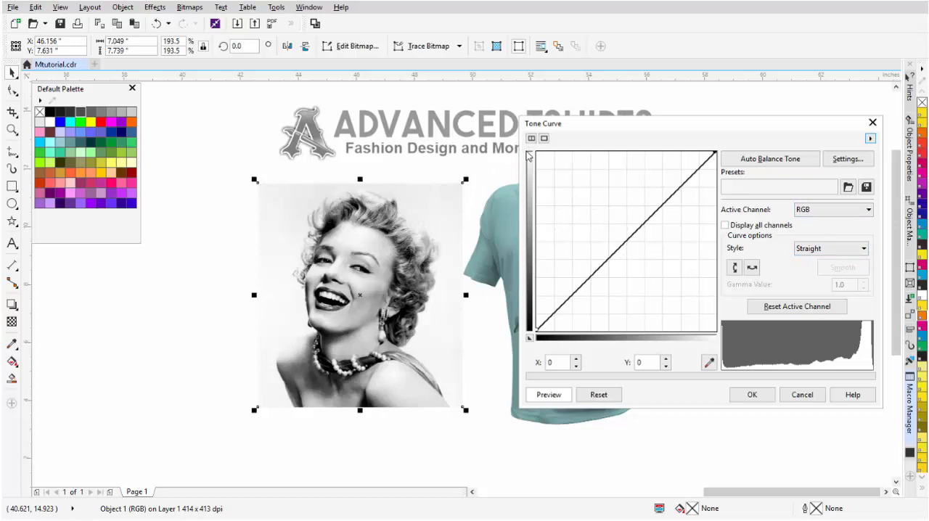
mouse_move(678, 190)
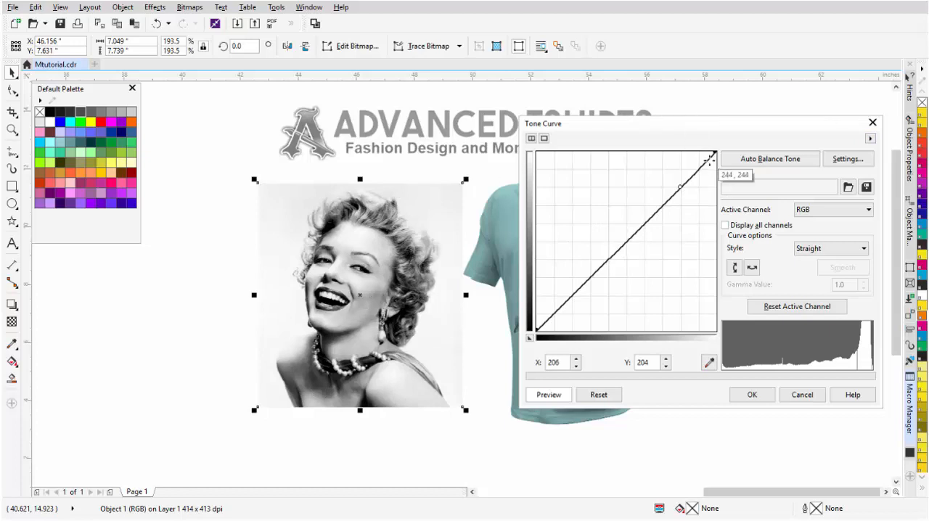
drag(680, 186, 704, 151)
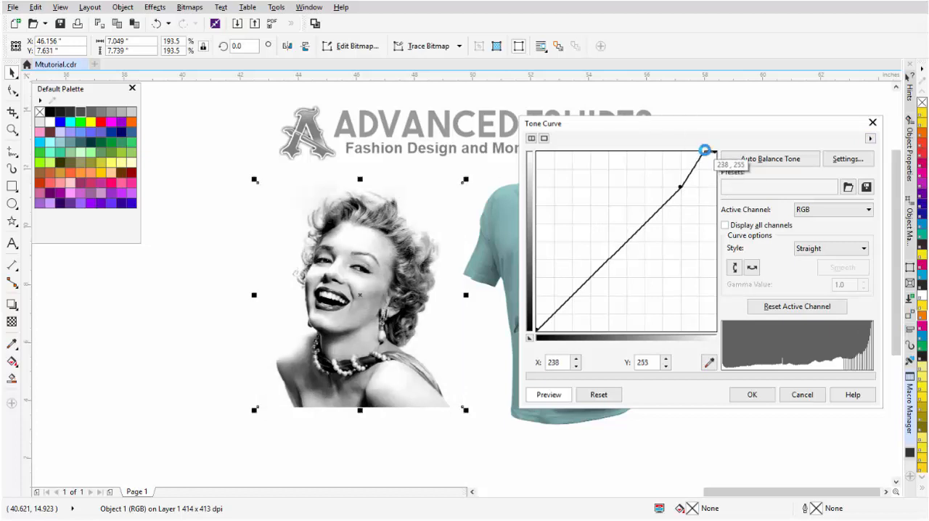
drag(704, 151, 699, 150)
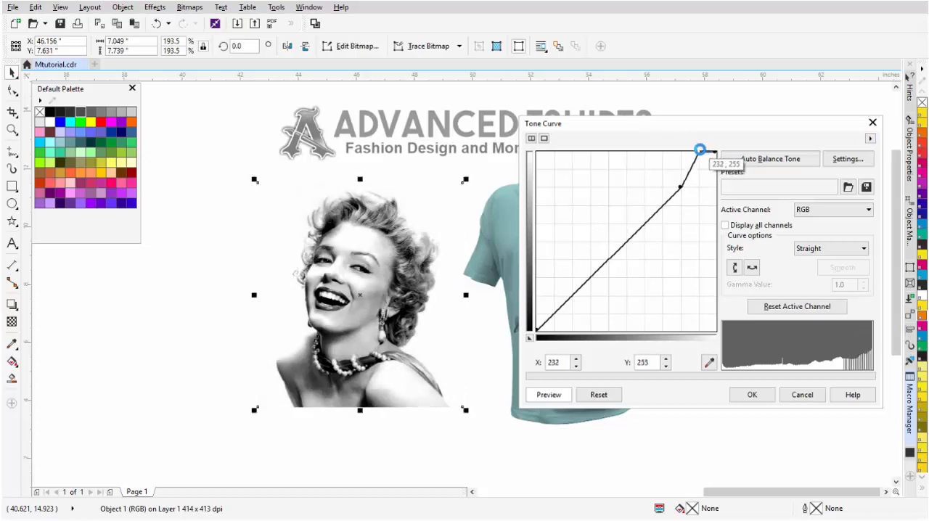
drag(700, 149, 697, 150)
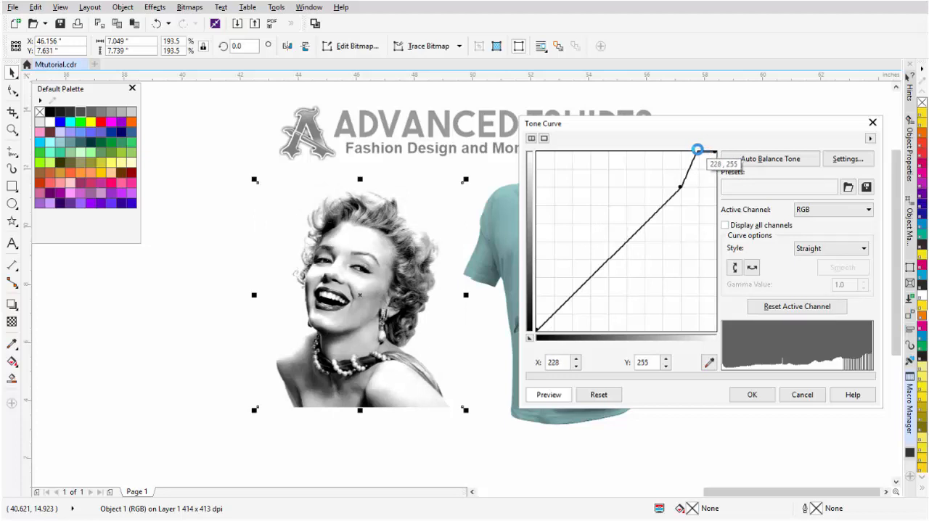
drag(697, 150, 704, 149)
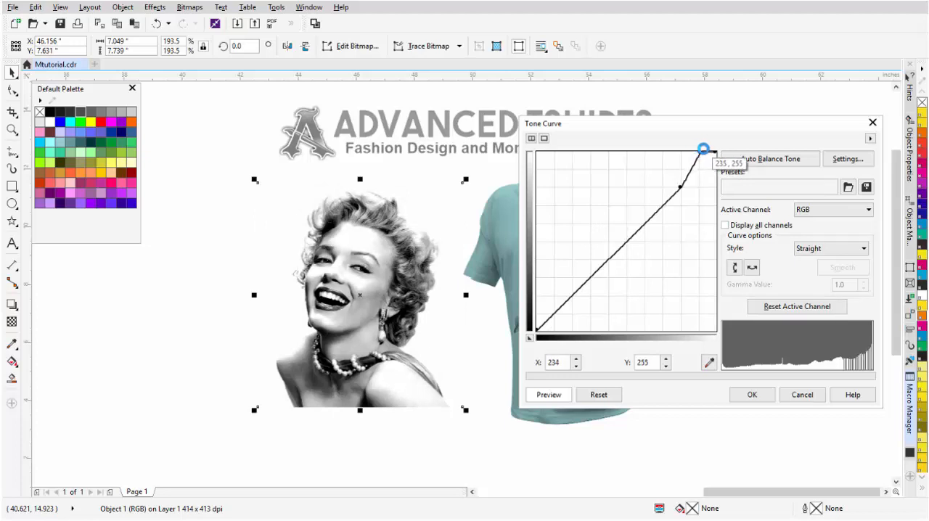
drag(704, 149, 705, 149)
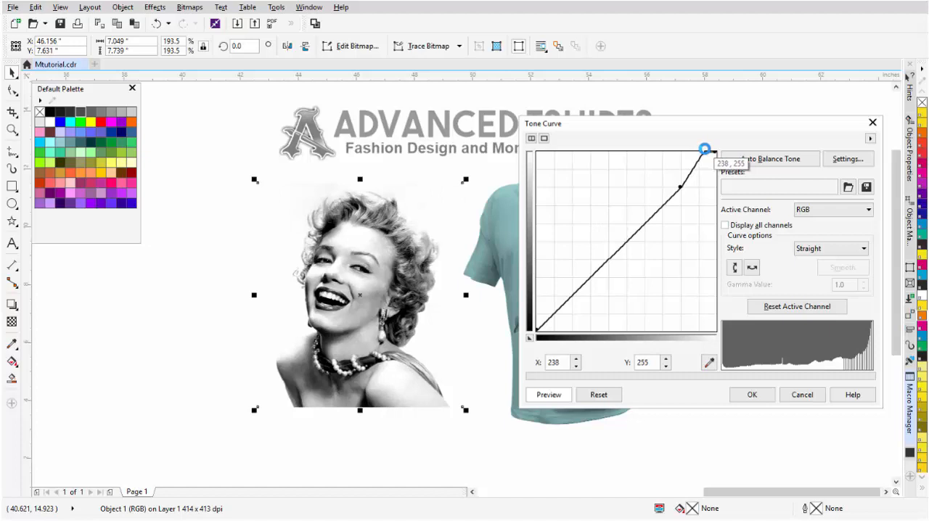
drag(704, 149, 697, 149)
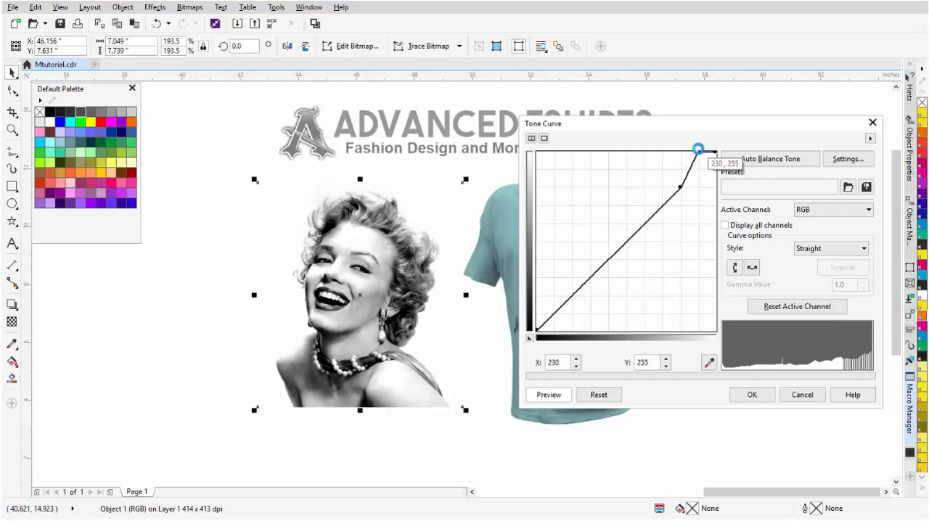
drag(696, 150, 682, 283)
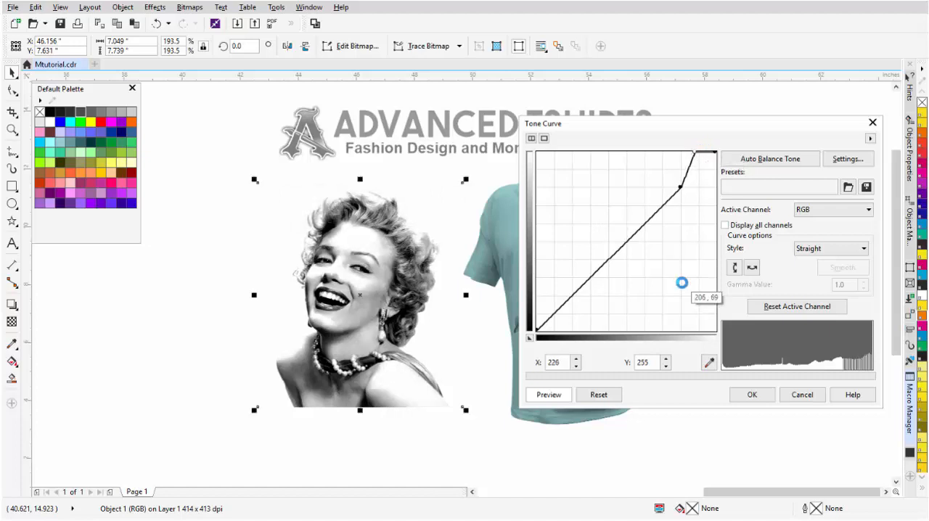
click(751, 394)
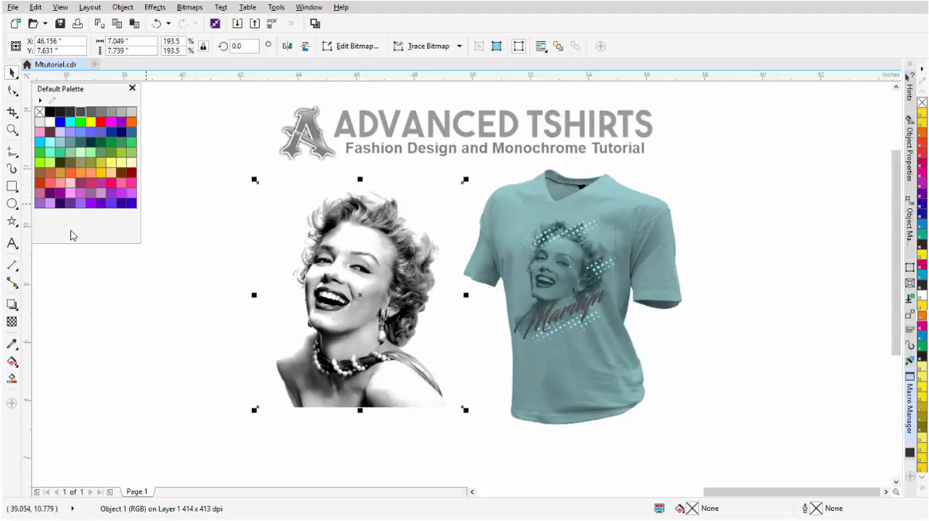
click(11, 341)
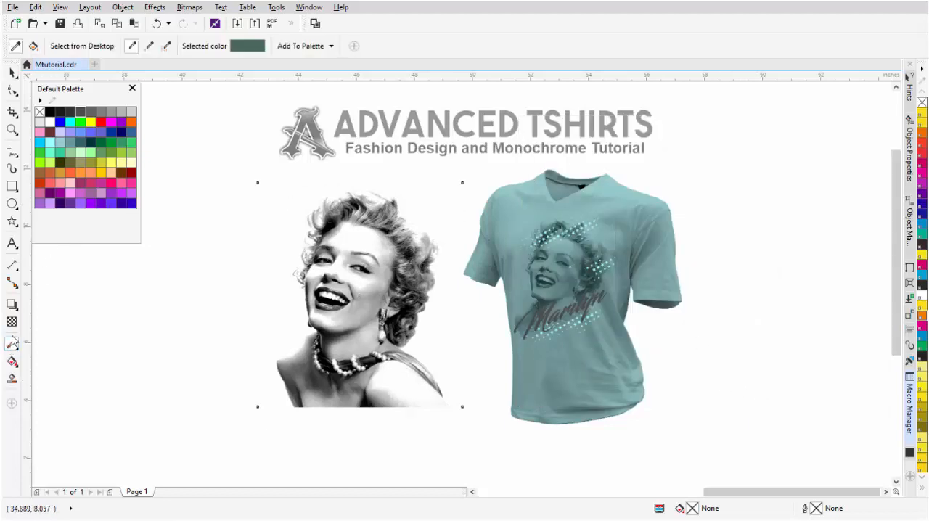
mouse_move(285, 279)
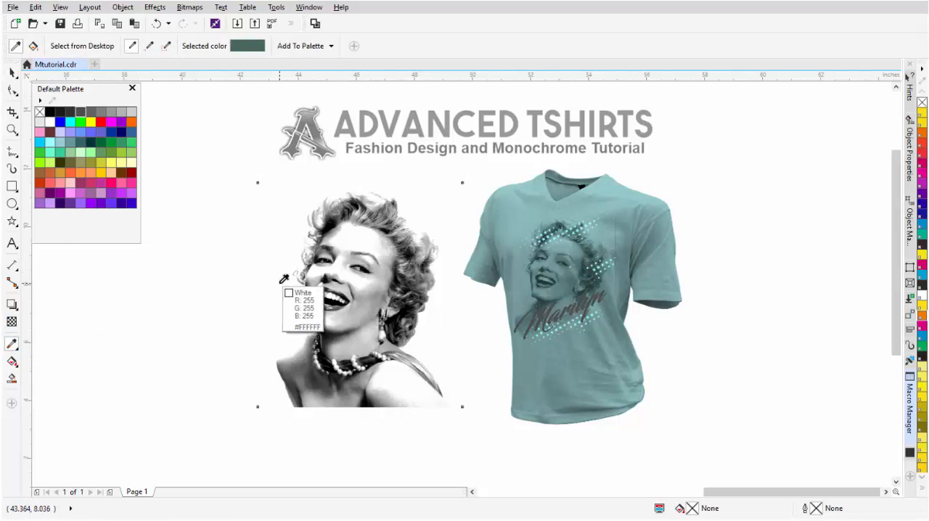
mouse_move(447, 315)
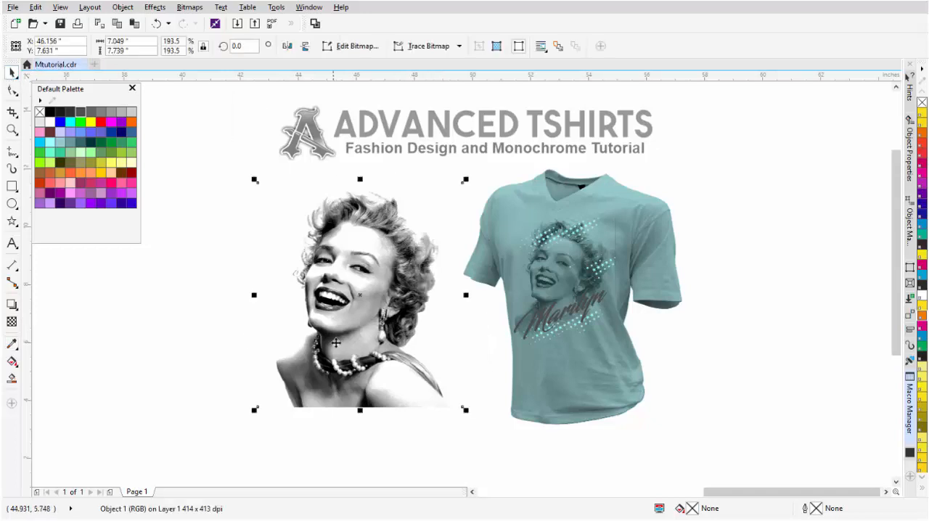
mouse_move(352, 46)
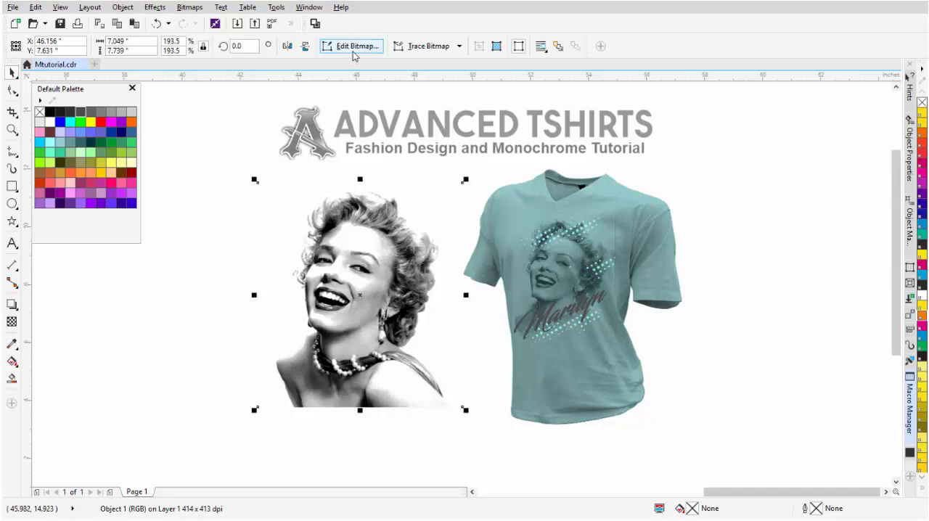
- Open the whitened portrait in PHOTO-PAINT with Edit Bitmap and show its CMYK Channels docker
click(351, 46)
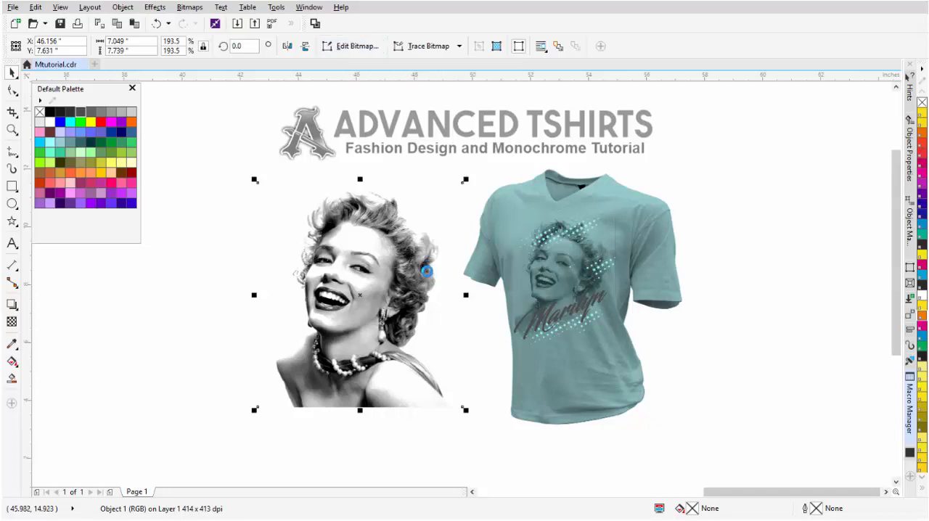
click(354, 46)
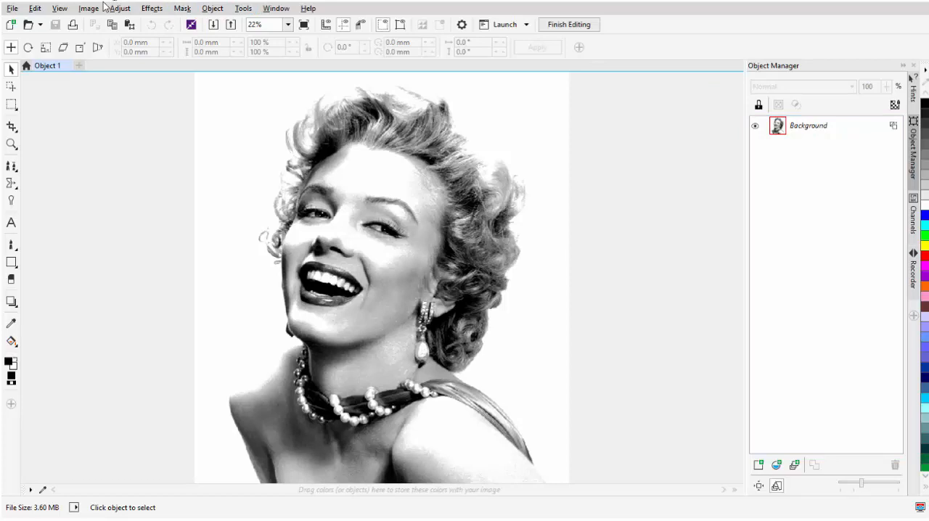
click(88, 8)
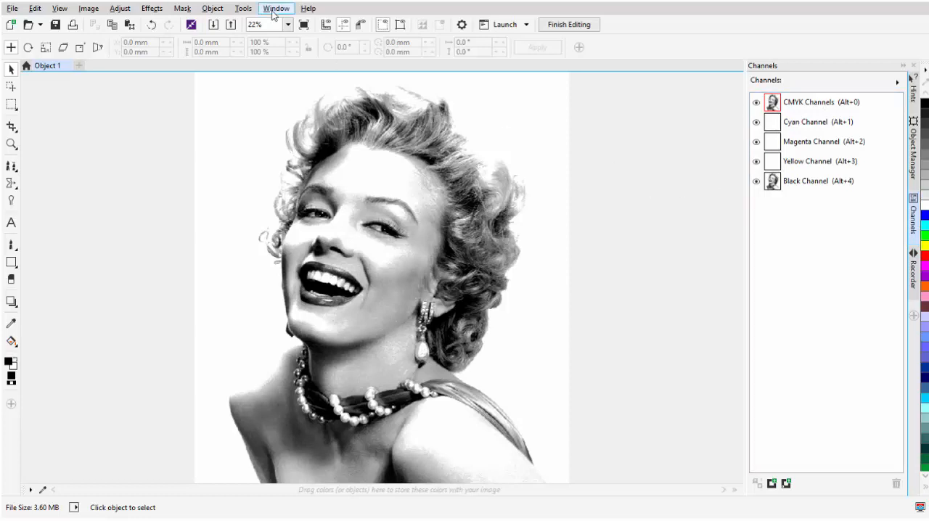
click(276, 8)
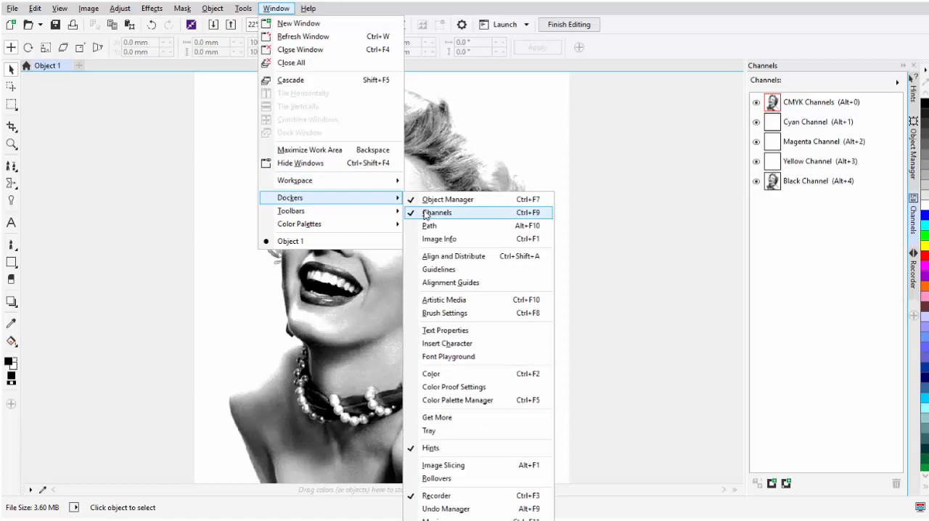
click(243, 8)
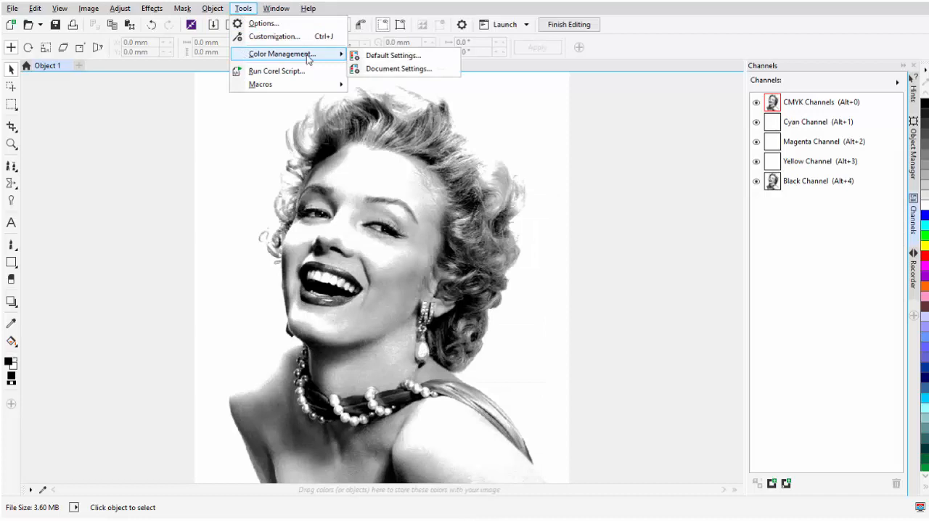
- Confirm PHOTO-PAINT's default colour management on the Simulate Color Management Off preset
click(393, 55)
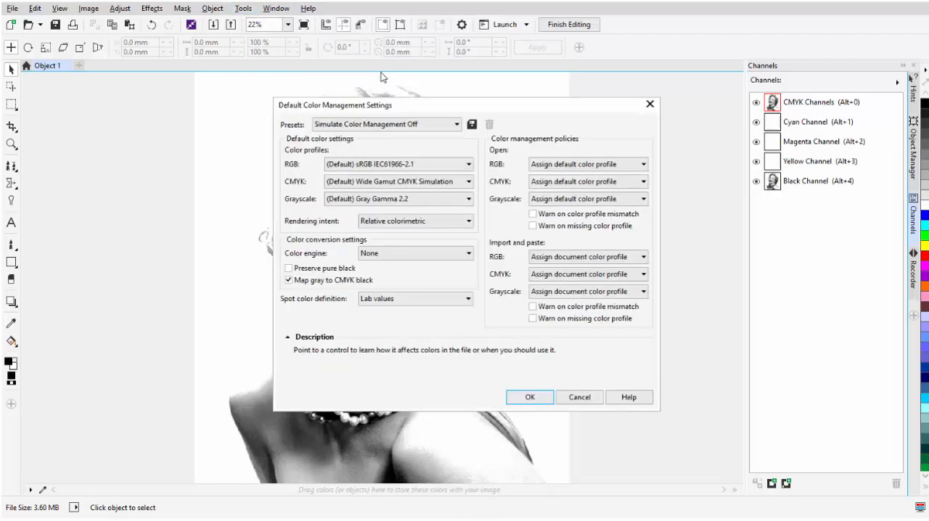
click(385, 124)
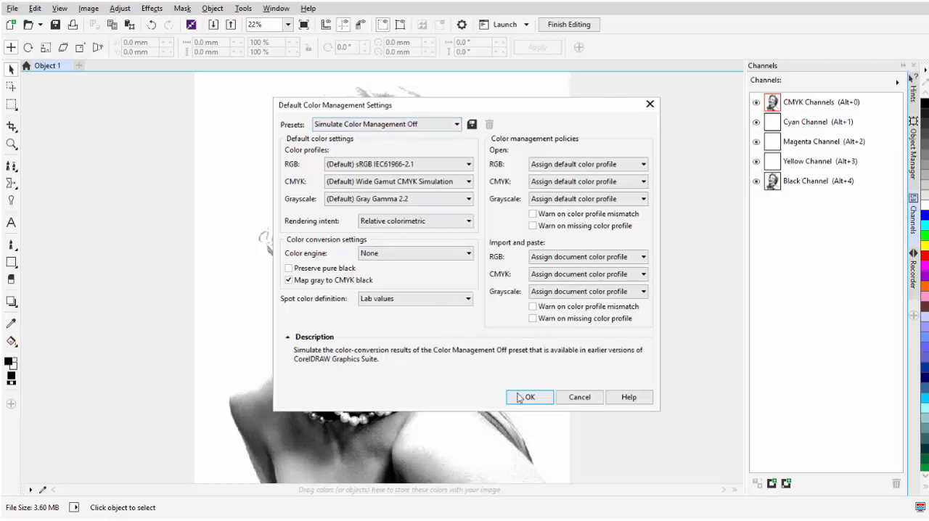
click(529, 397)
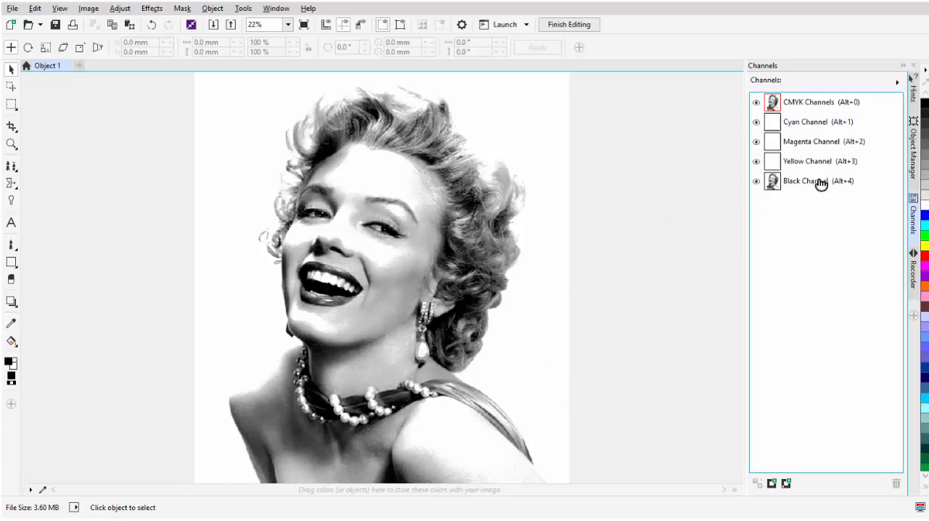
- Turn the Black channel into a mask with Channel to Mask, then invert it
click(756, 181)
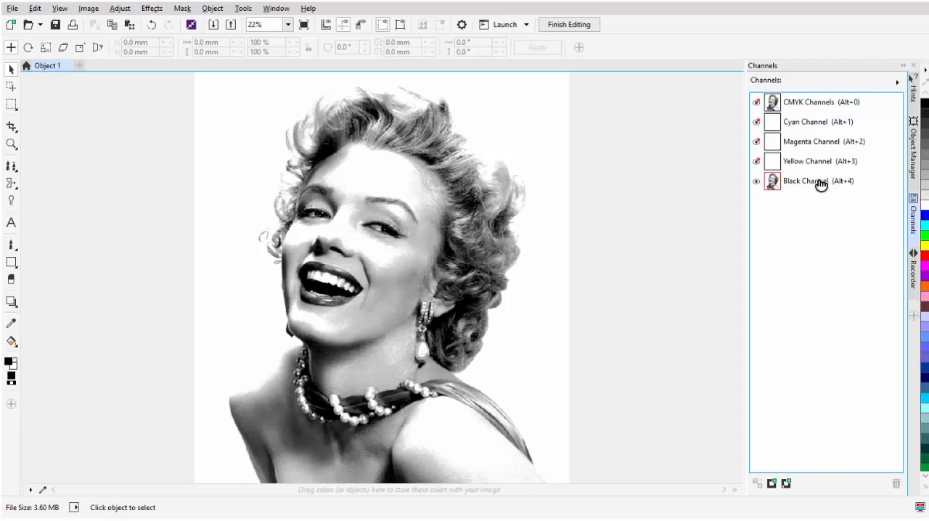
click(182, 8)
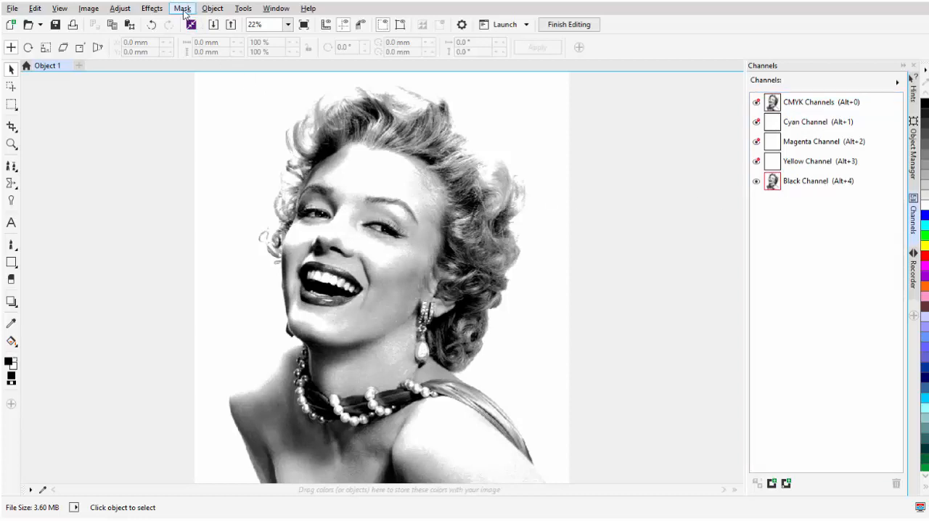
click(182, 8)
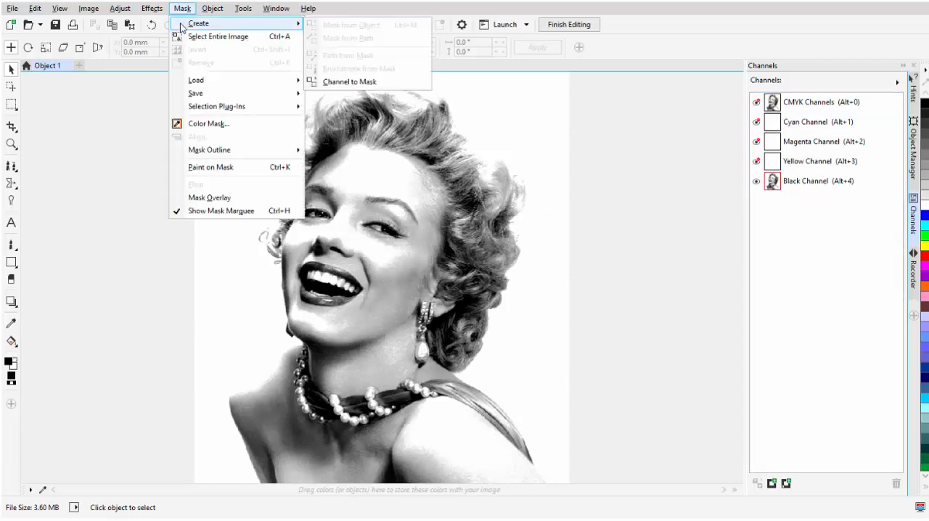
click(349, 82)
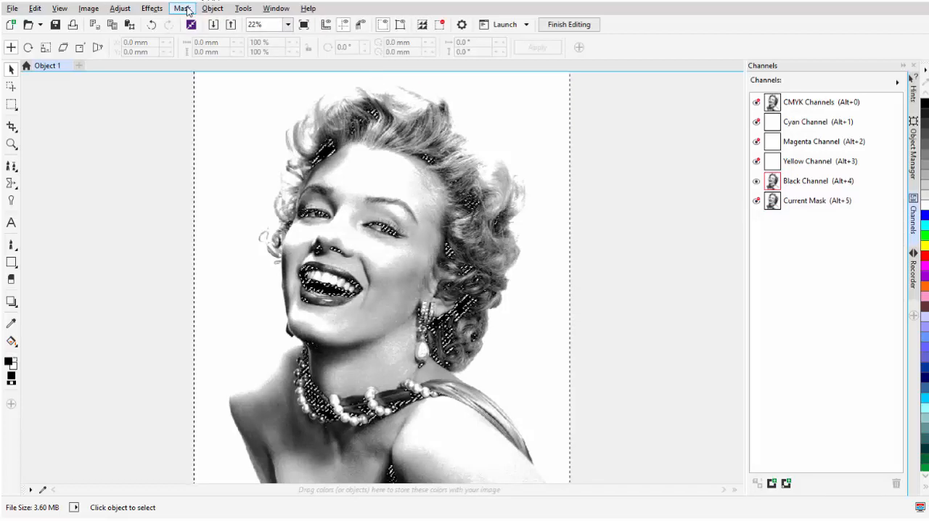
click(182, 8)
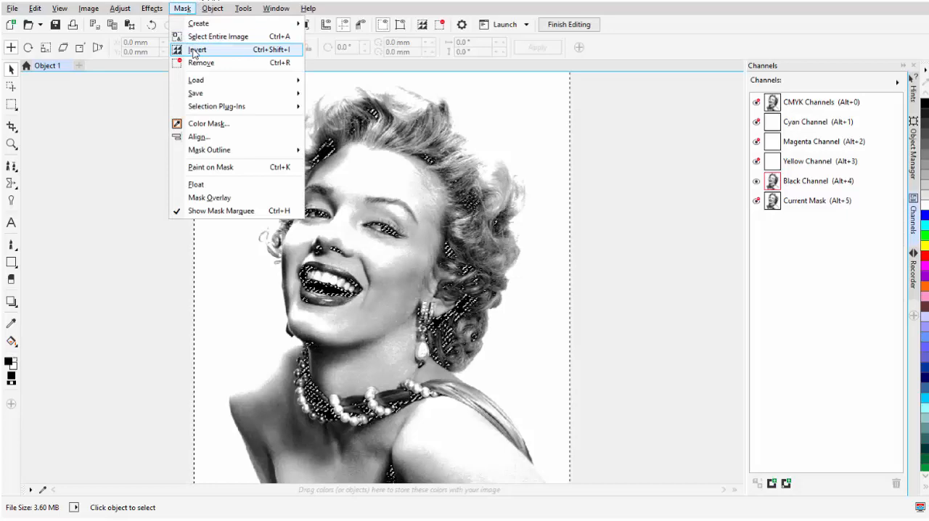
click(198, 49)
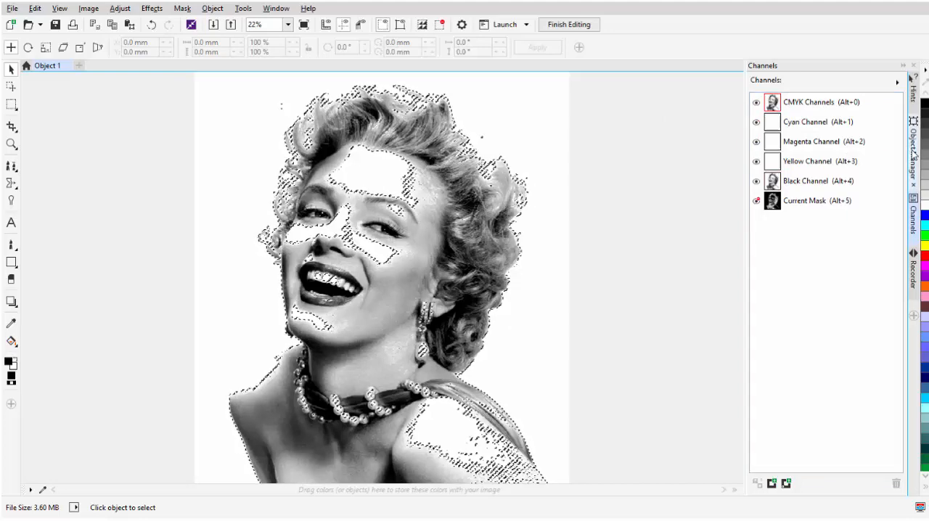
click(913, 145)
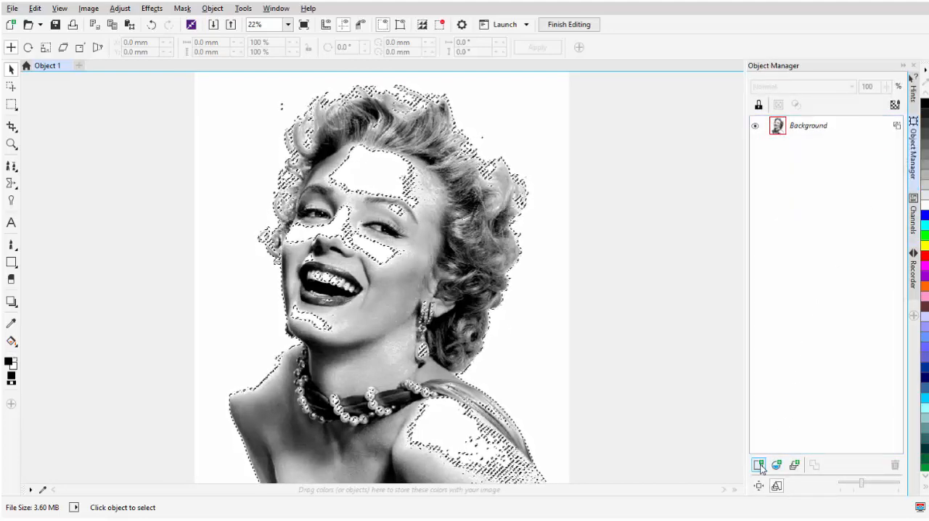
mouse_move(759, 465)
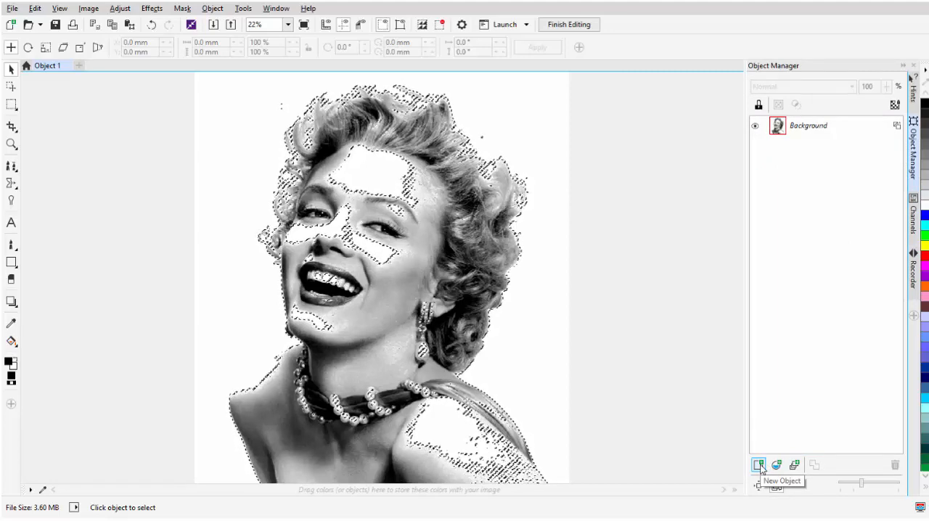
- Add a new object, delete Background, and fill the mask with CMYK 95/95/45/95 navy
click(759, 465)
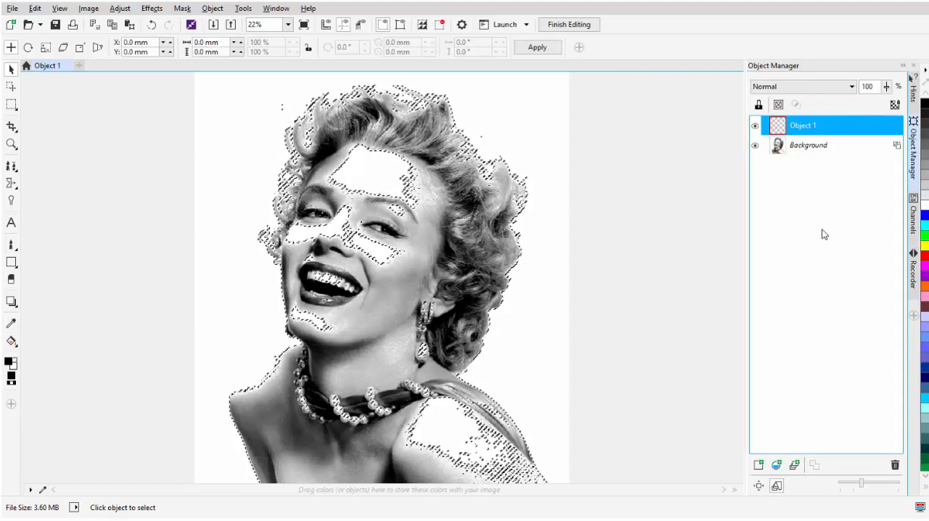
click(808, 144)
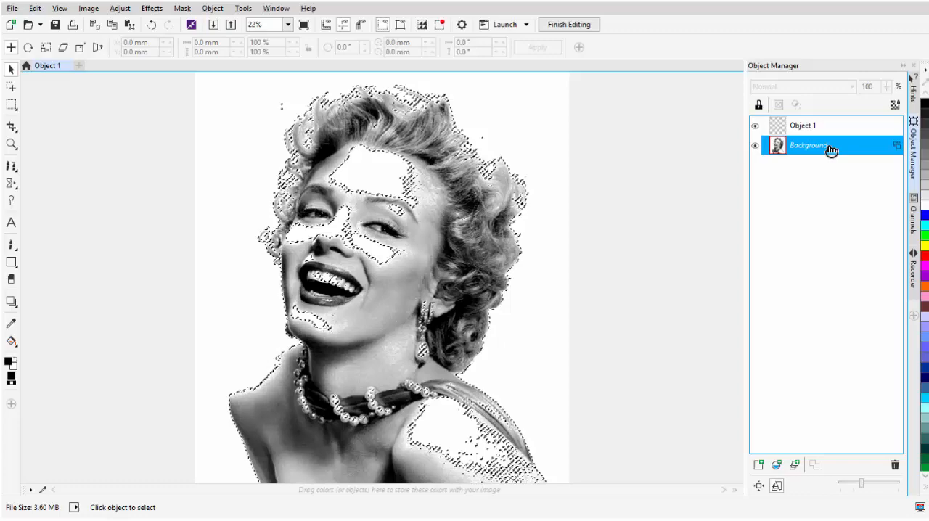
click(895, 466)
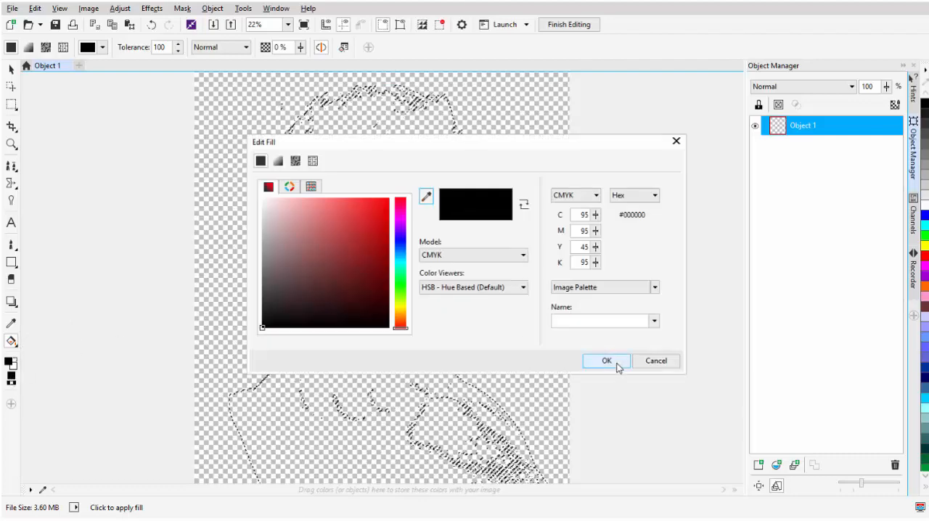
click(606, 361)
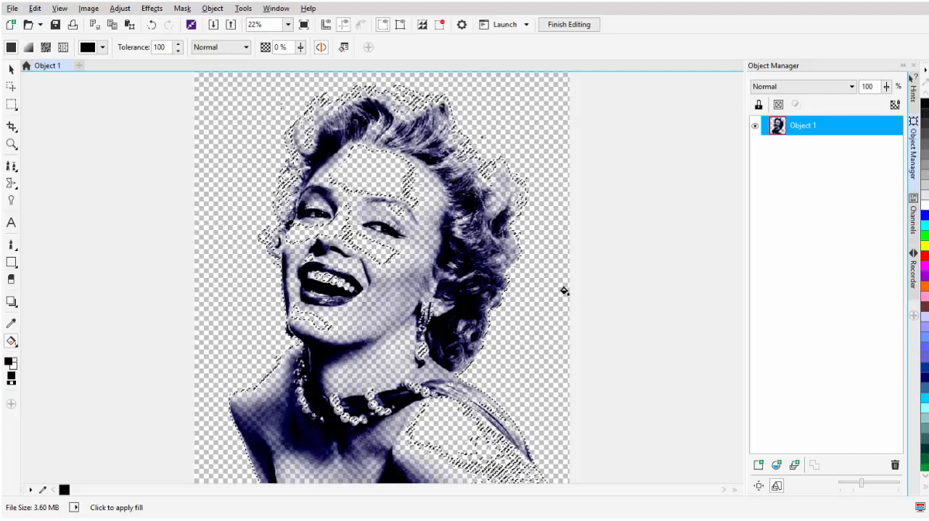
click(182, 8)
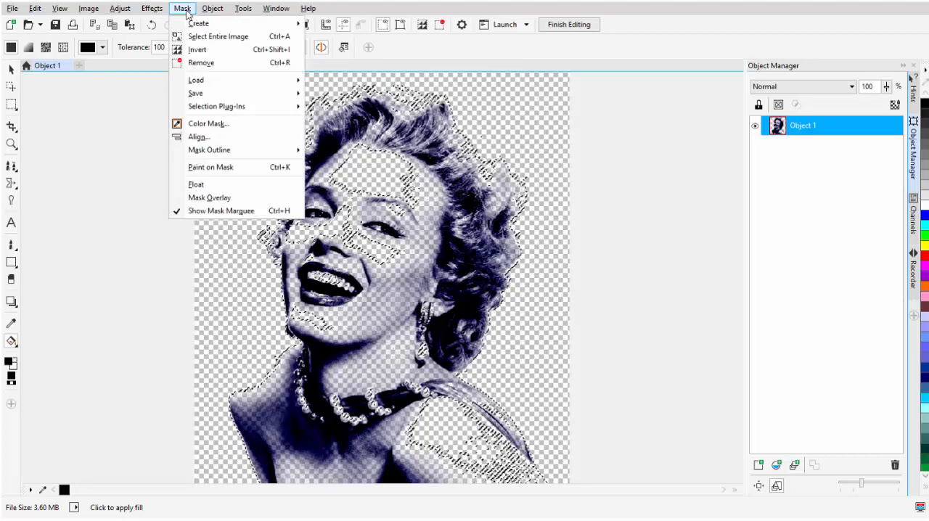
- Remove the mask and finish editing so Object 1 returns to CorelDRAW
click(201, 62)
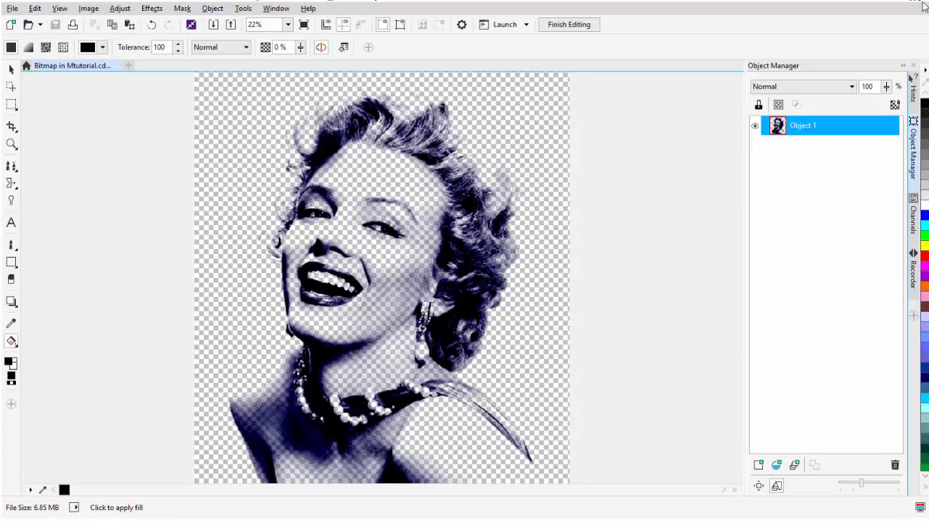
click(569, 24)
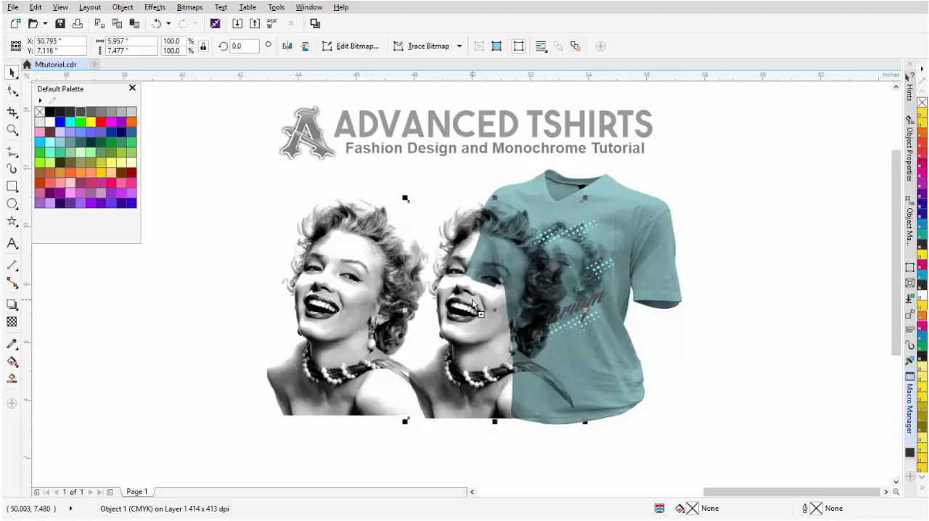
- Drag the edited portrait left of the t-shirt into the original photo's spot
drag(479, 305, 345, 324)
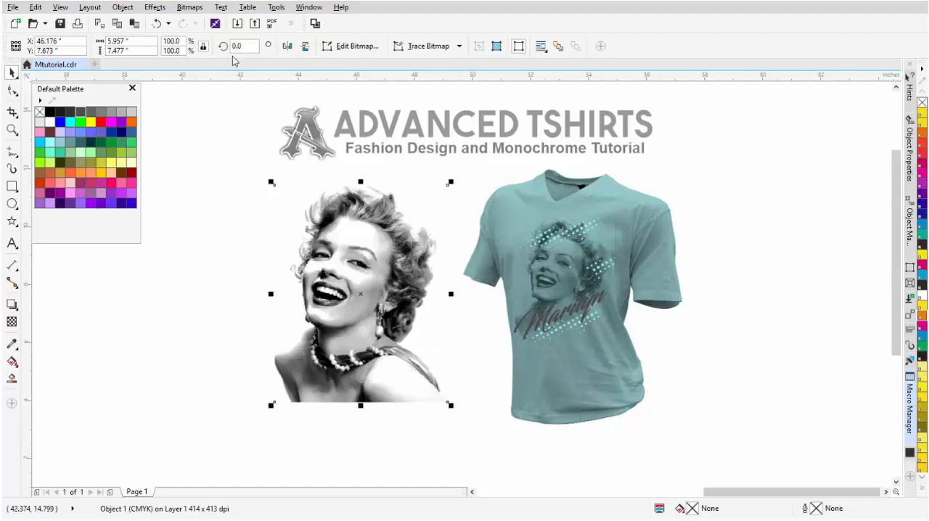
click(189, 6)
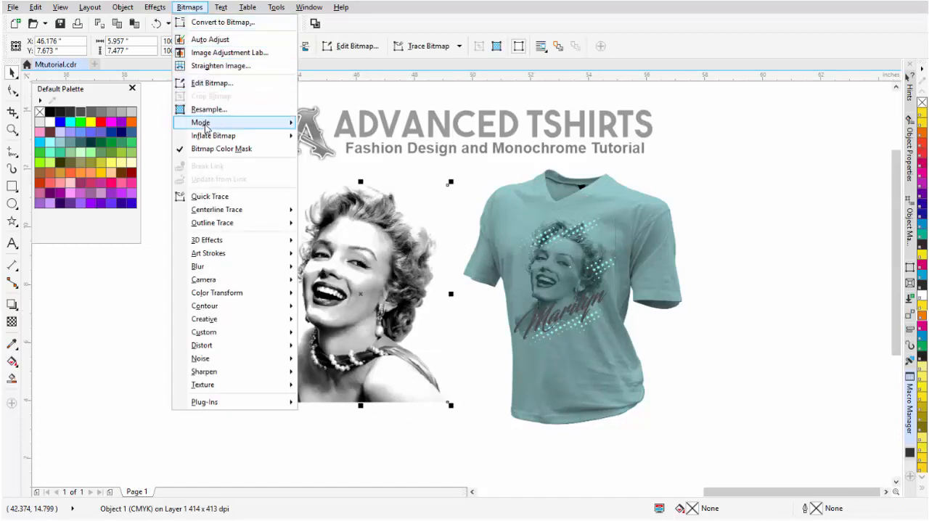
- Convert the portrait to Black and White (1-bit) Line Art with threshold 211
click(201, 121)
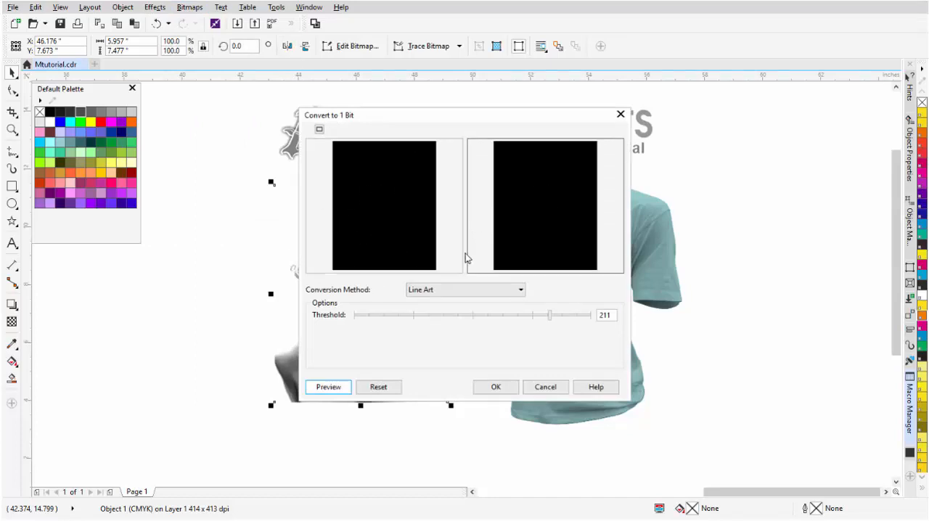
click(496, 387)
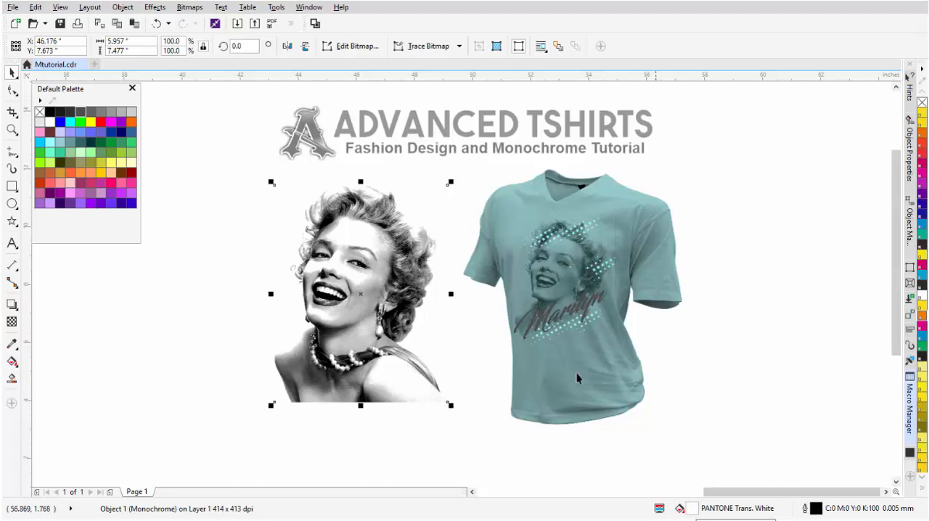
mouse_move(69, 163)
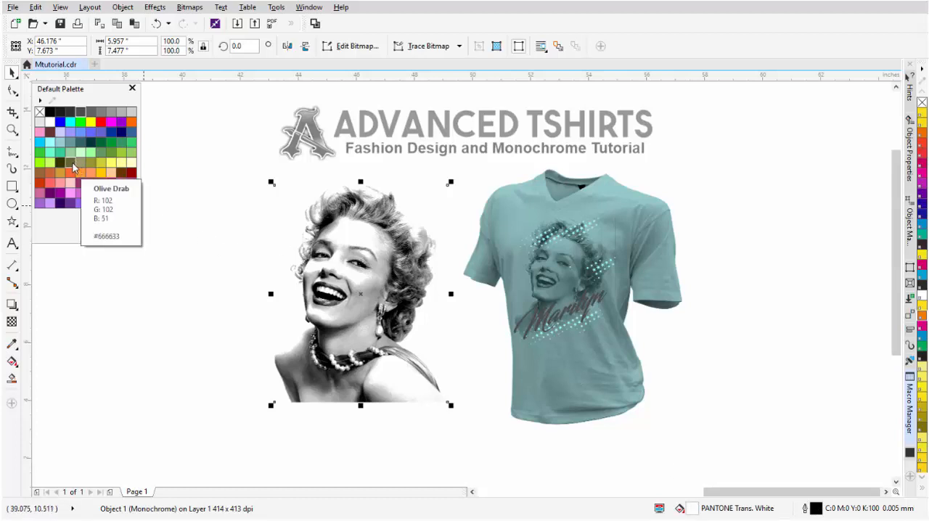
- Apply a light teal Default Palette swatch to the monochrome portrait
click(69, 163)
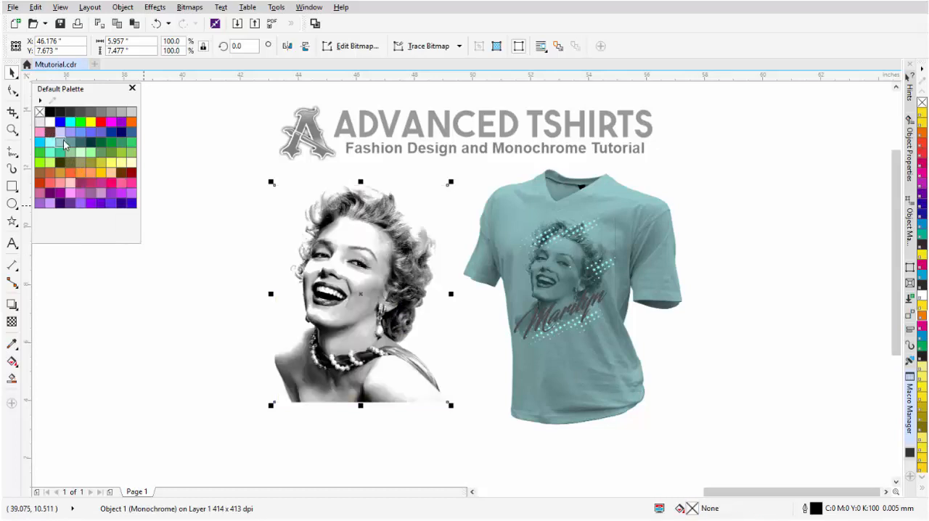
click(69, 142)
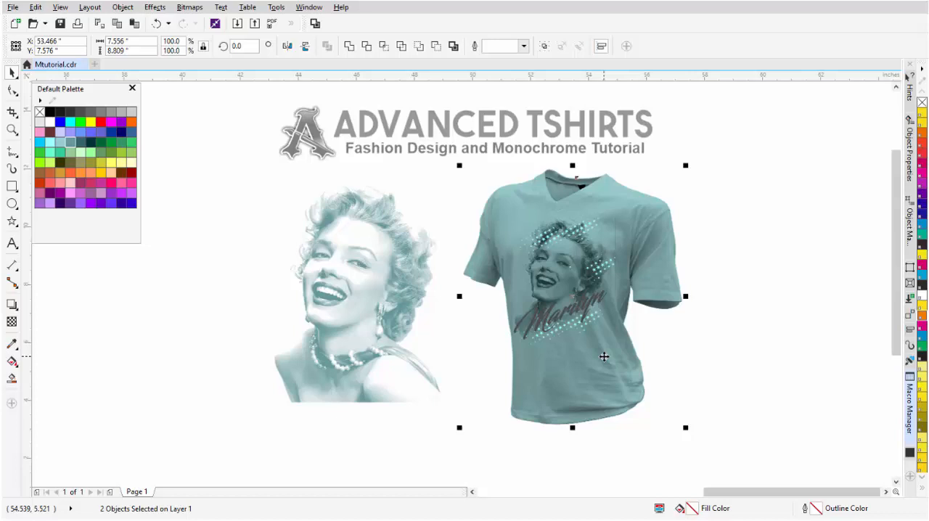
mouse_move(663, 210)
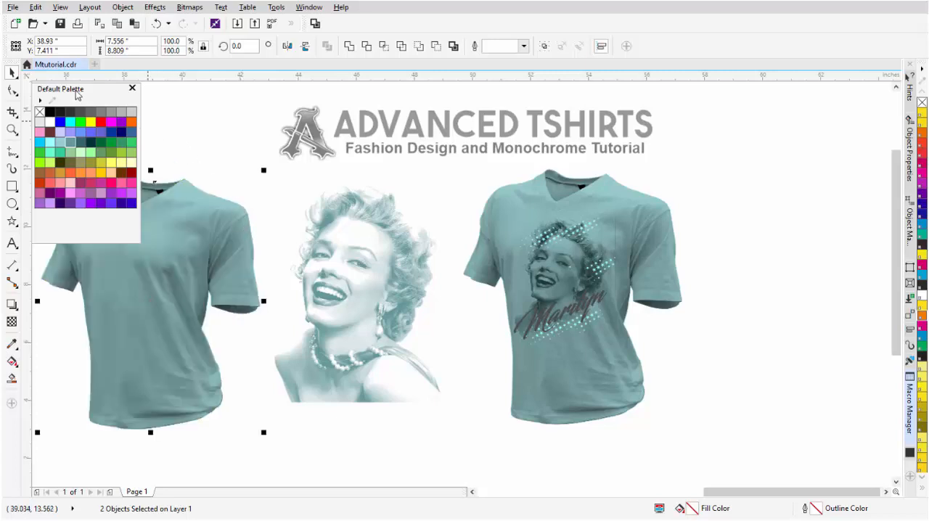
- Move the duplicated t-shirt to the left side of the page, beside the teal portrait
drag(60, 89, 778, 261)
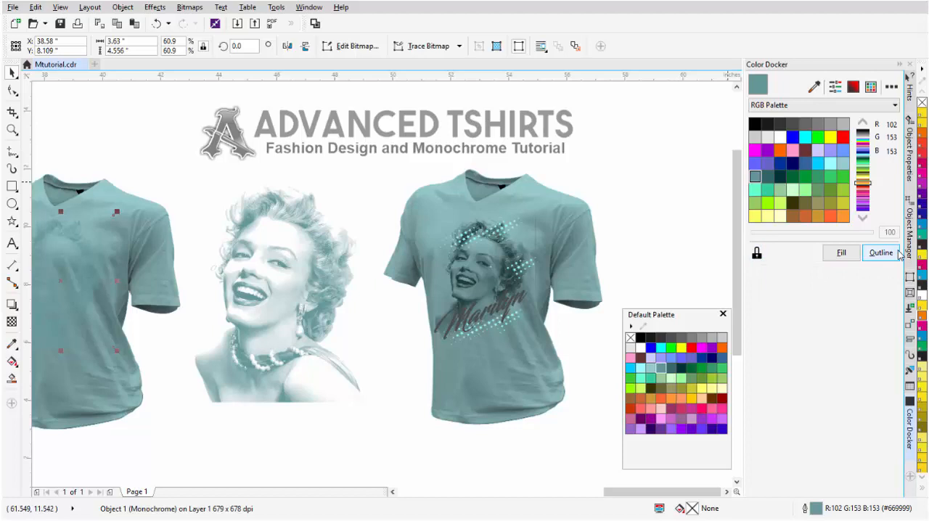
mouse_move(890, 260)
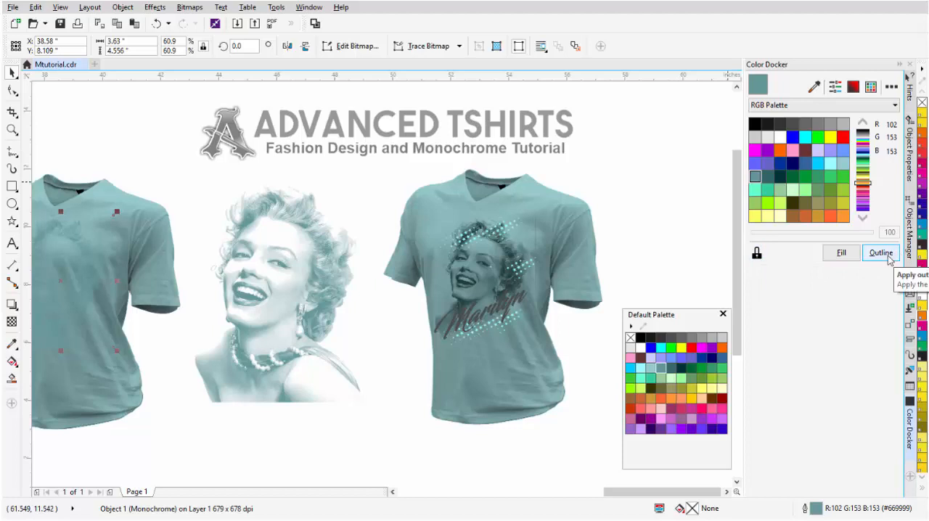
- Tint the portrait on the blank shirt medium teal (RGB 45/112/112) in the Color Docker
click(309, 6)
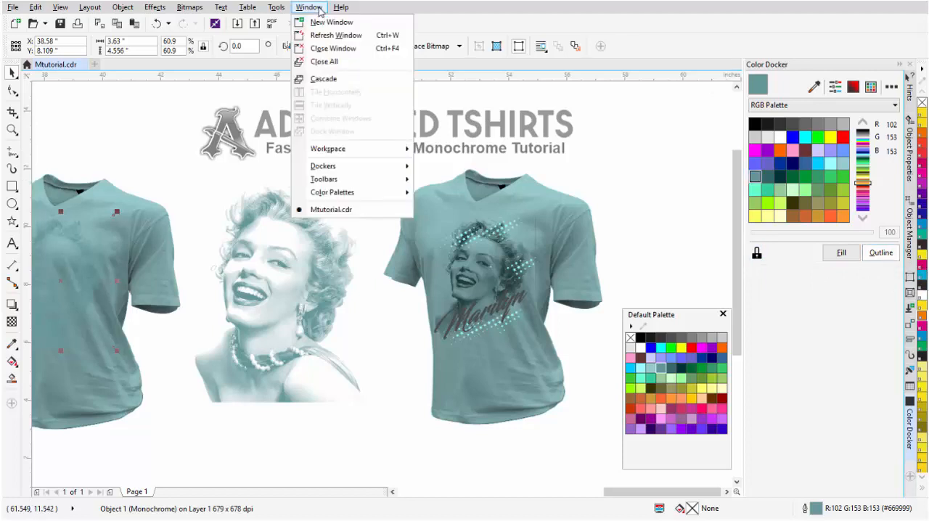
mouse_move(323, 166)
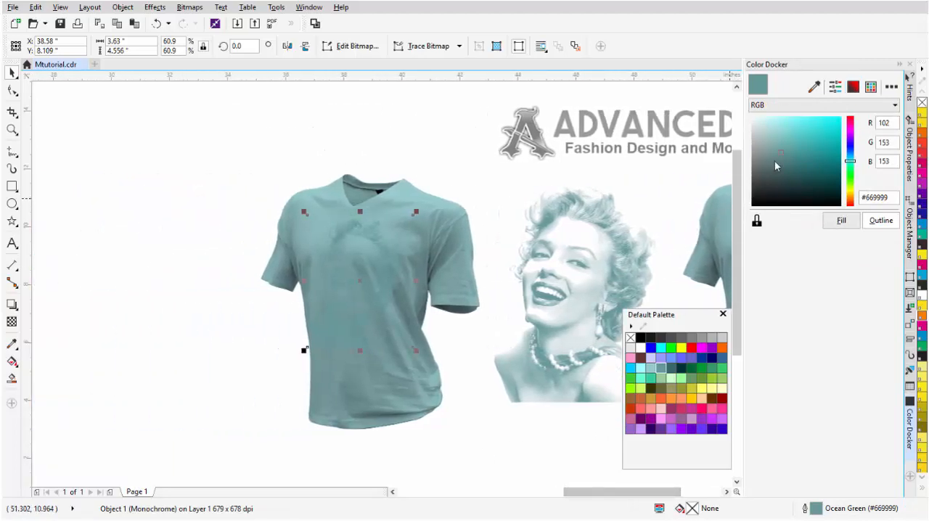
click(780, 162)
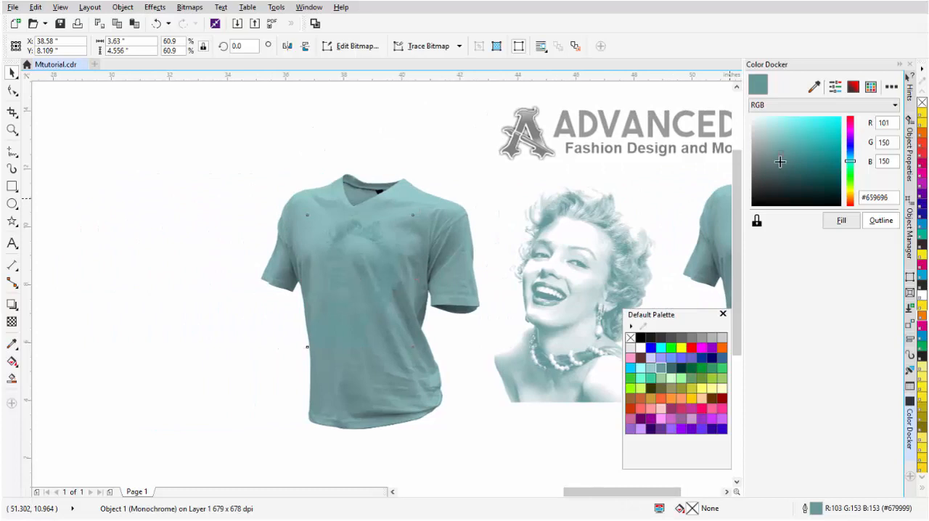
click(778, 184)
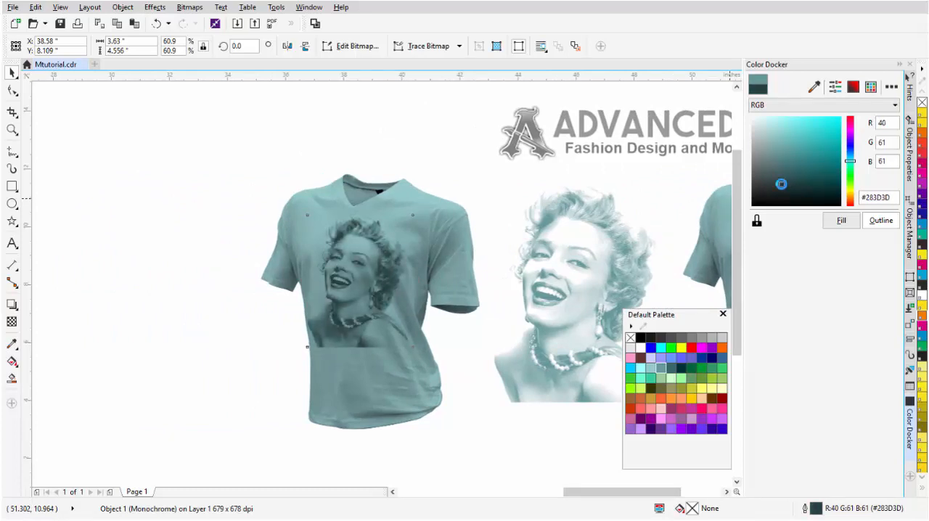
click(805, 167)
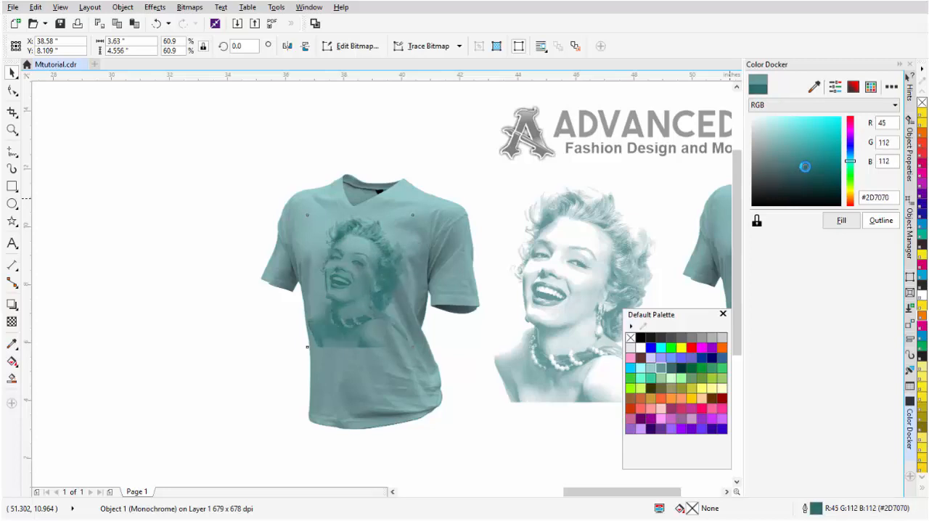
click(795, 174)
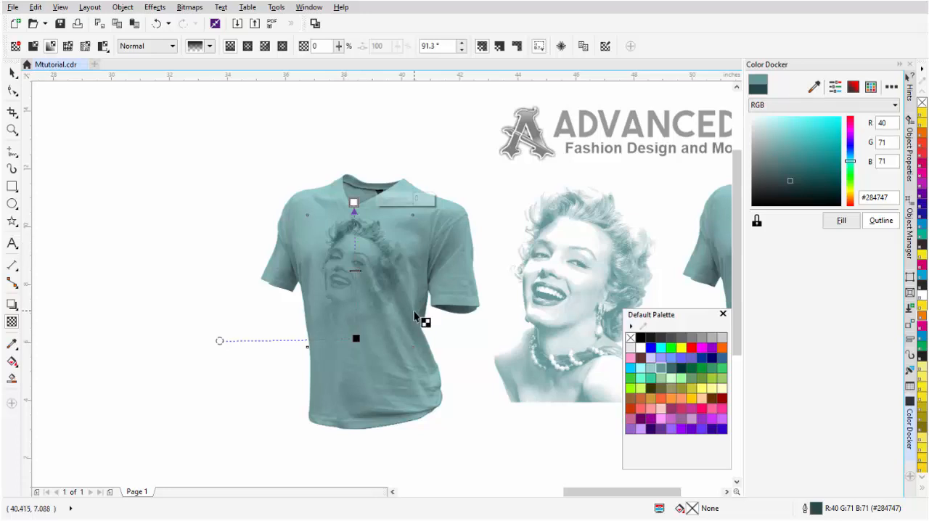
mouse_move(616, 361)
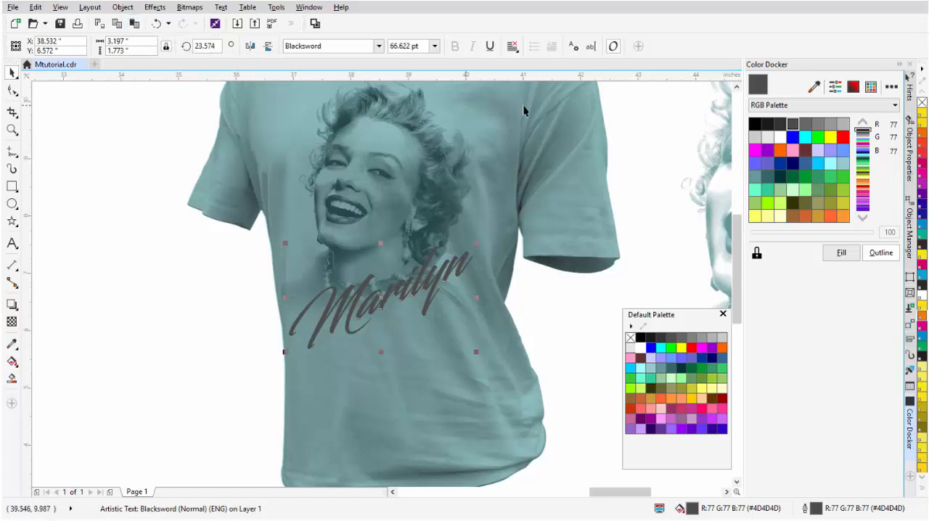
- Give the Marilyn script text a black outline and a solid black fill
click(756, 124)
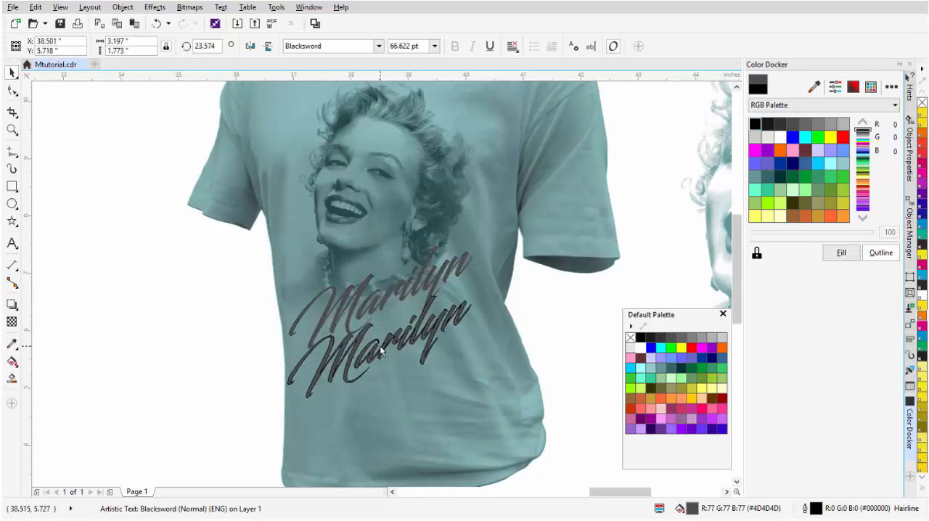
click(378, 352)
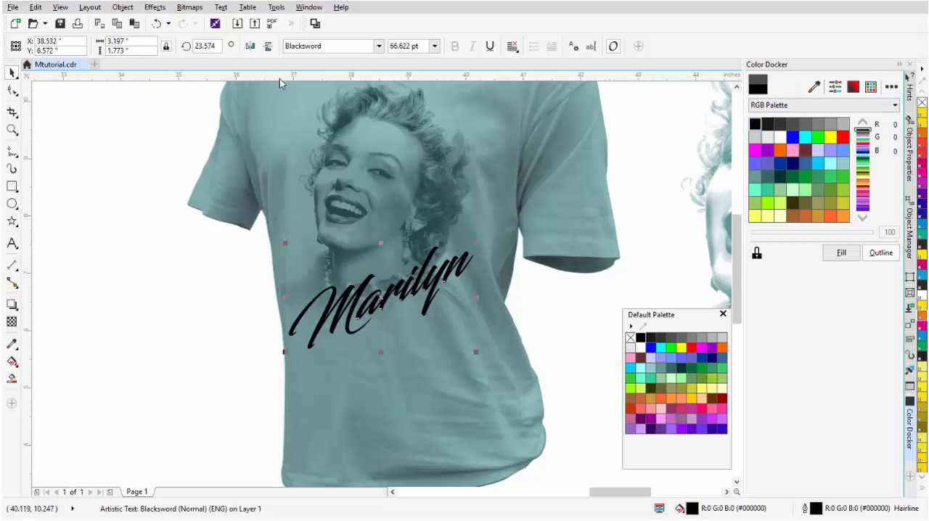
- Convert the Marilyn script text into a bitmap
click(190, 7)
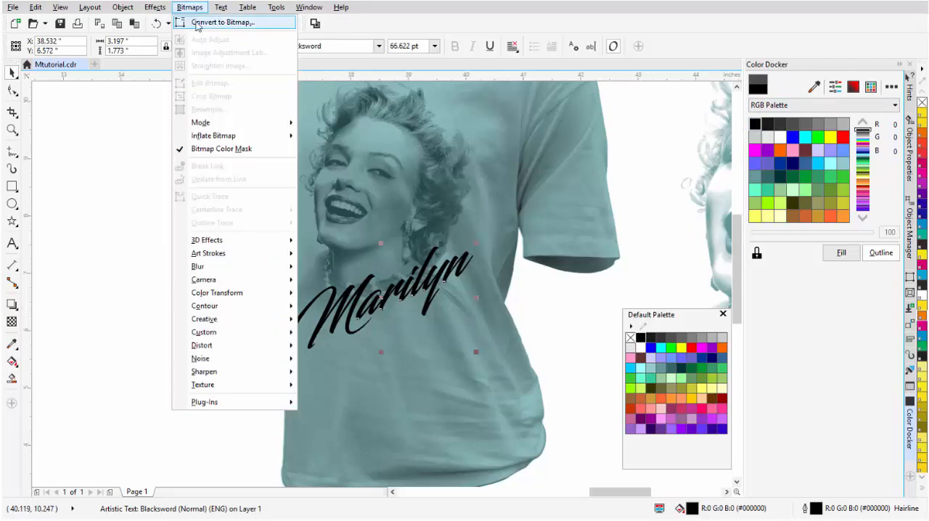
click(223, 22)
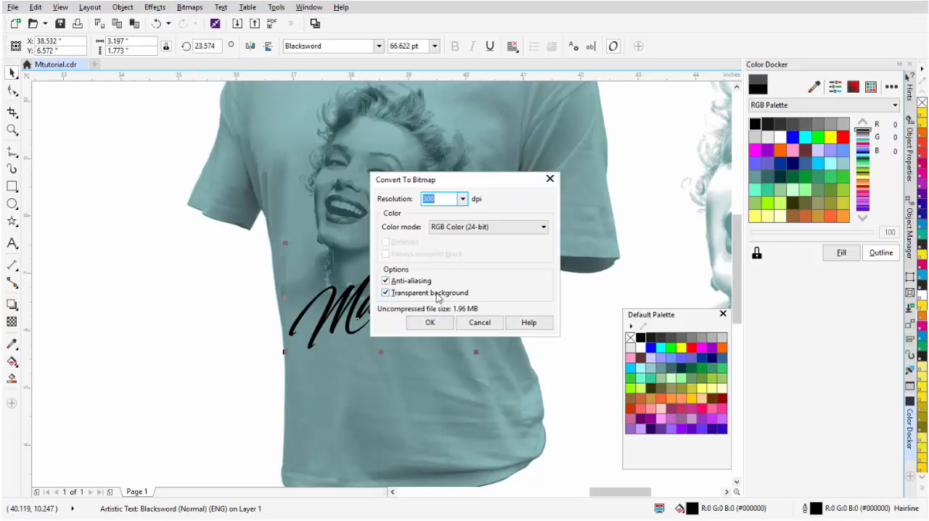
click(430, 323)
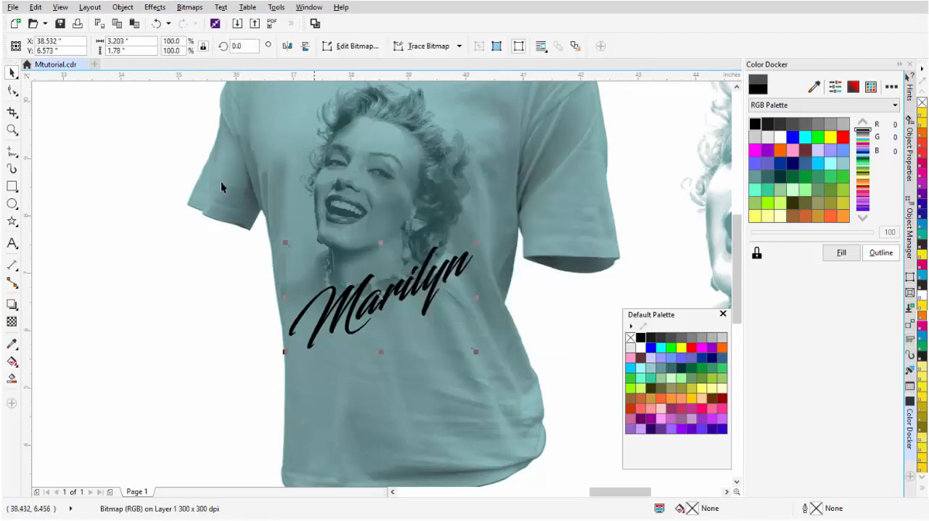
- Apply a Gaussian blur of about 38 pixels radius to the text bitmap
click(190, 6)
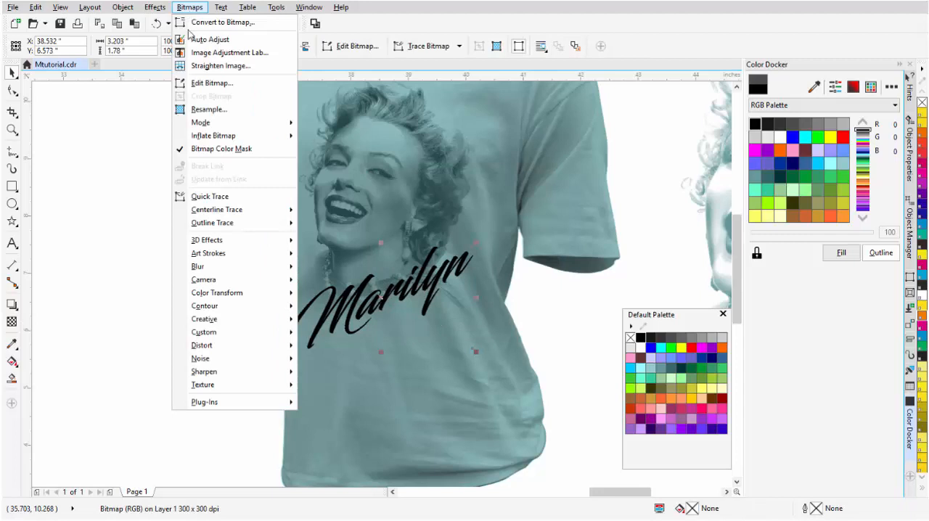
mouse_move(198, 267)
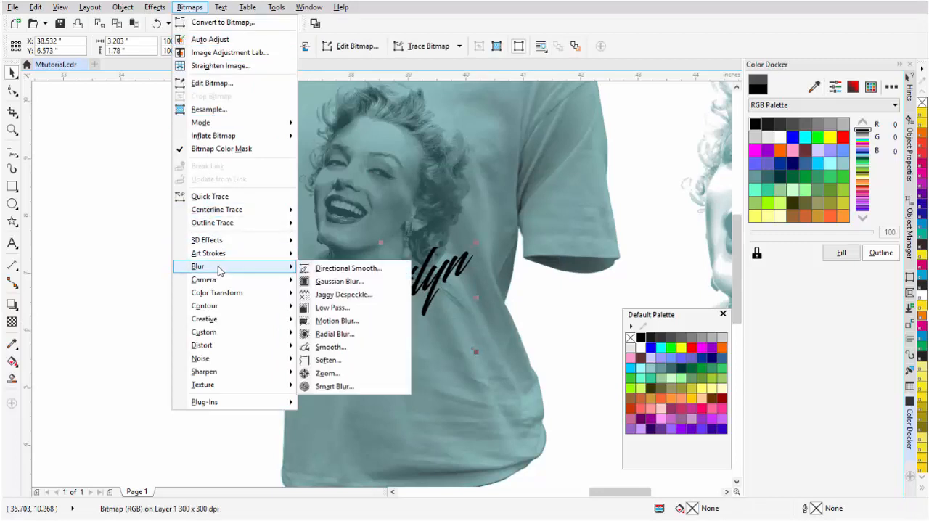
mouse_move(339, 282)
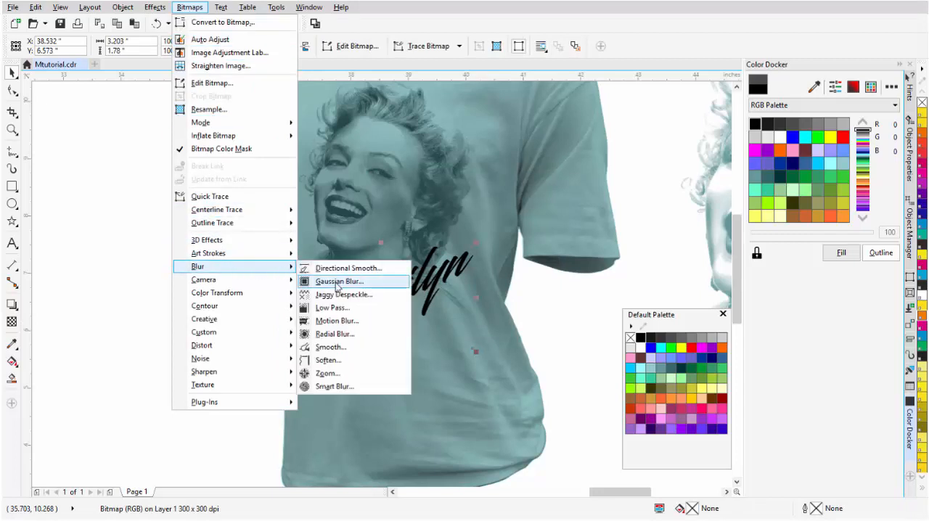
click(339, 281)
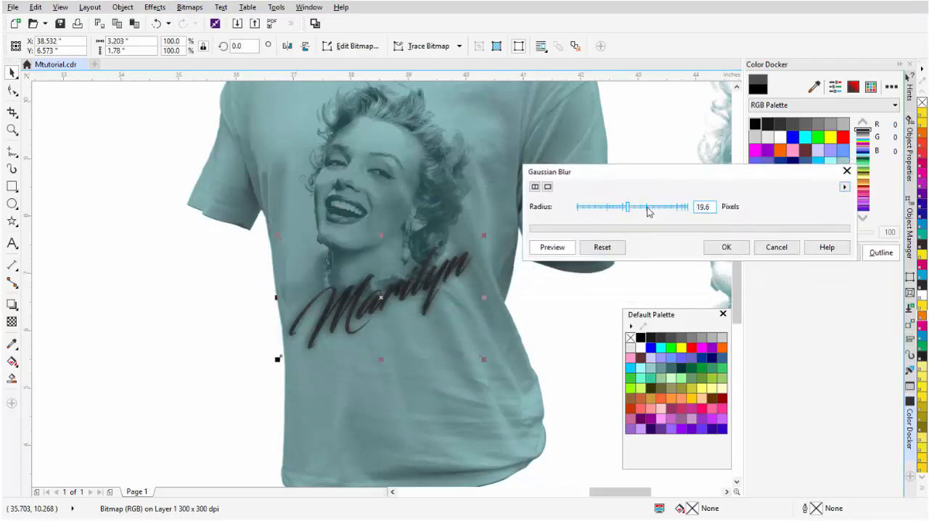
drag(628, 207, 635, 207)
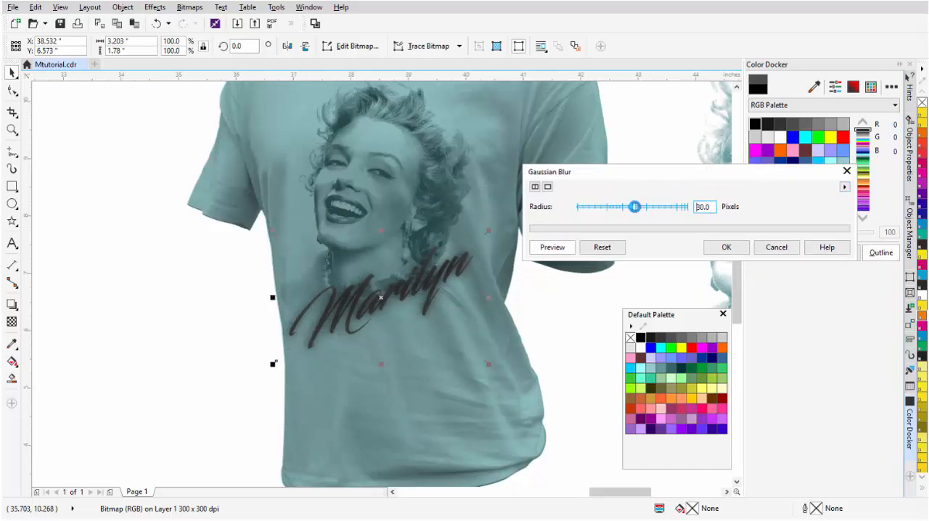
drag(635, 206, 640, 206)
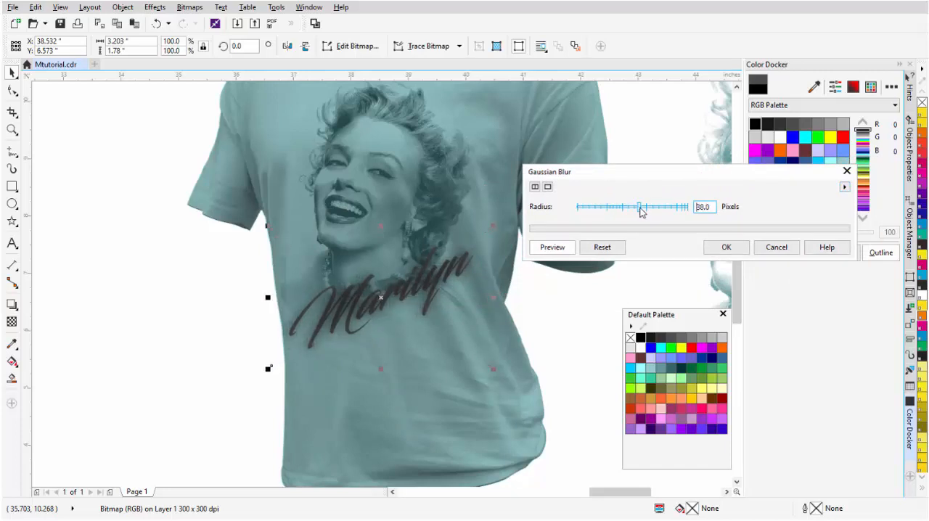
click(726, 247)
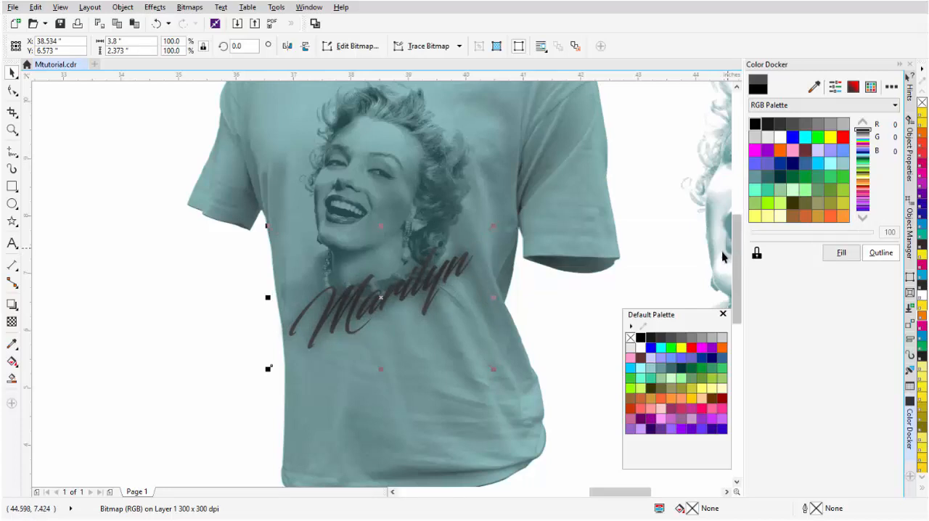
- Generate a black star halftone from the blurred Marilyn bitmap with the Pointillizer
click(910, 374)
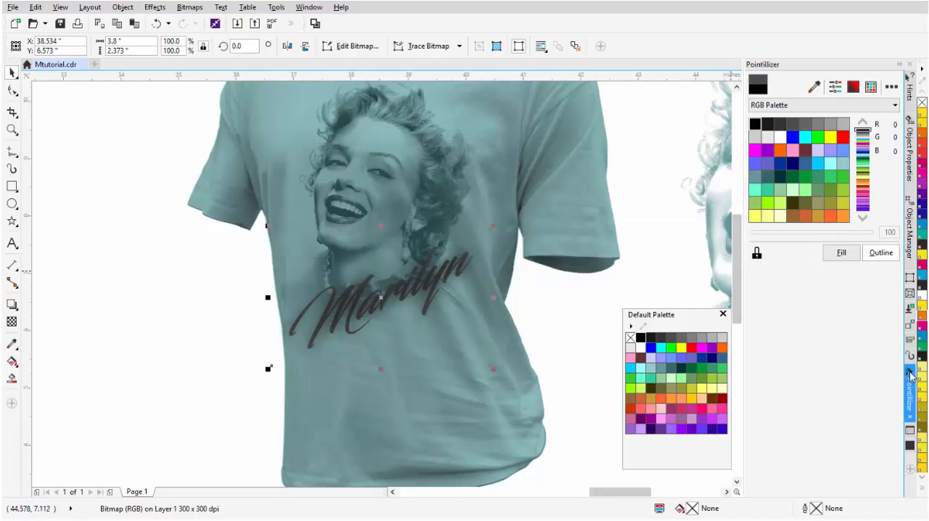
click(909, 381)
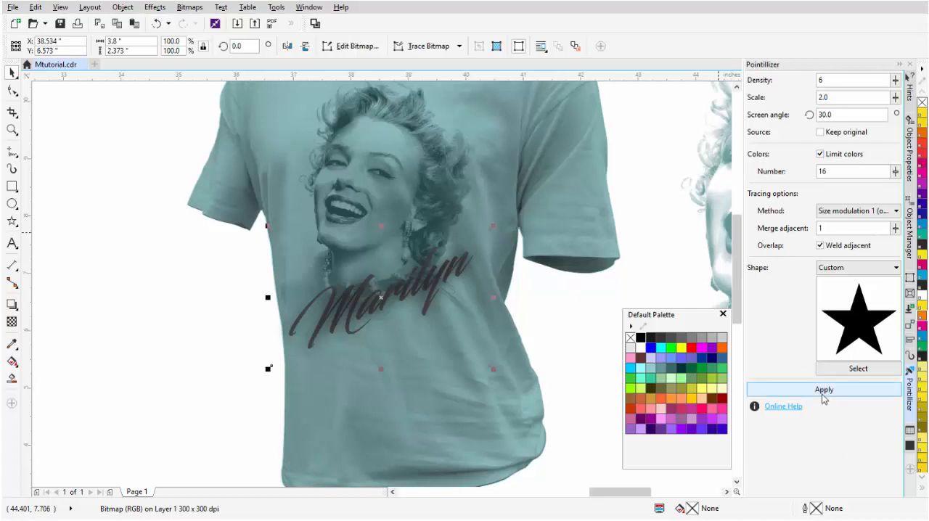
mouse_move(824, 389)
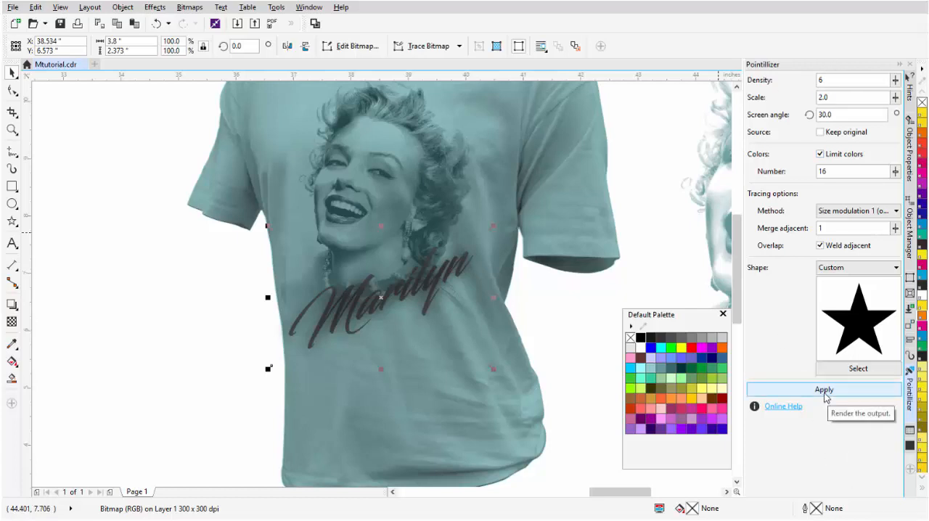
click(824, 389)
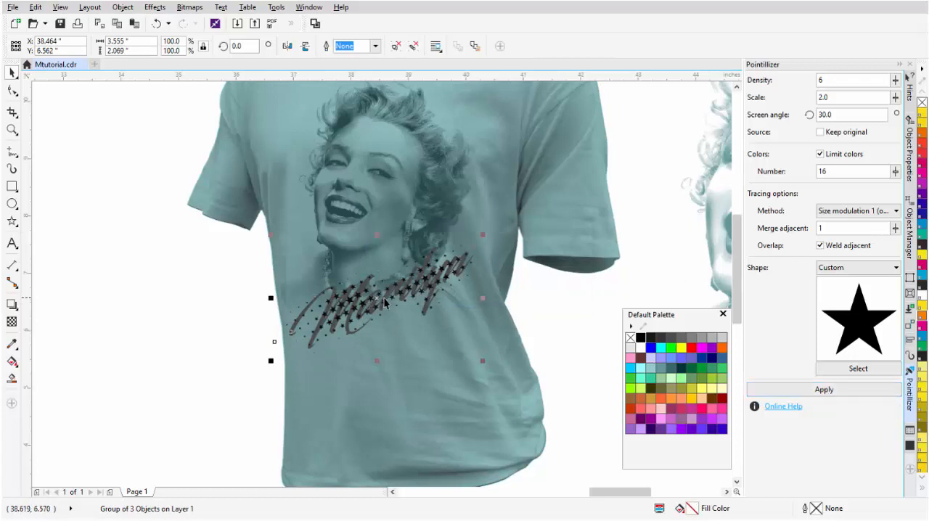
click(824, 389)
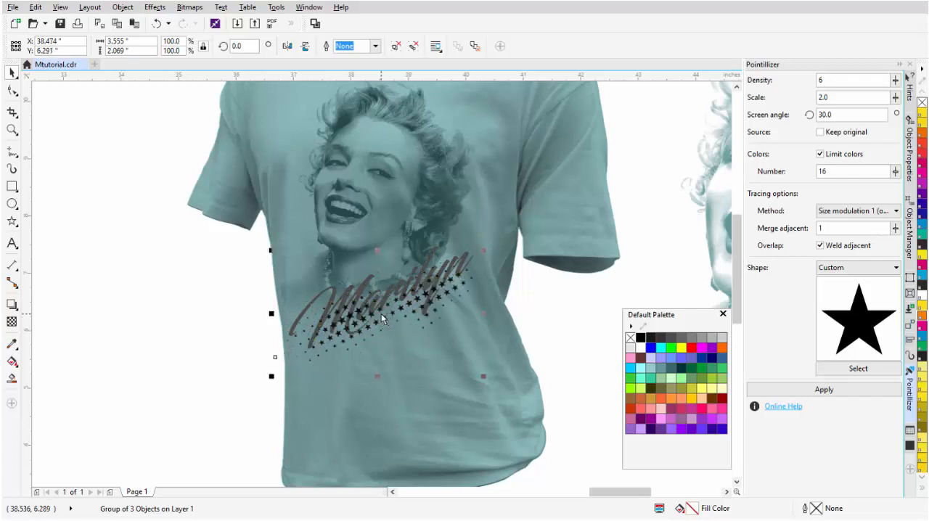
right_click(381, 314)
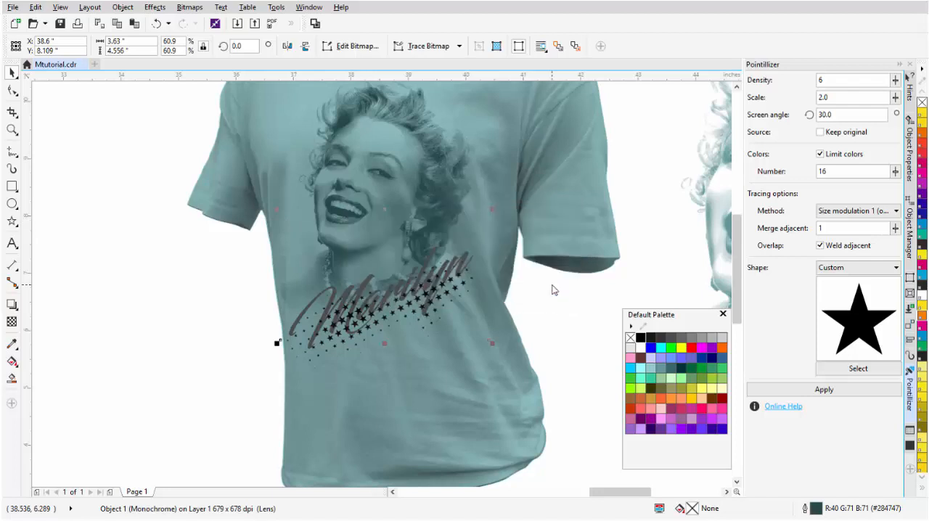
mouse_move(160, 345)
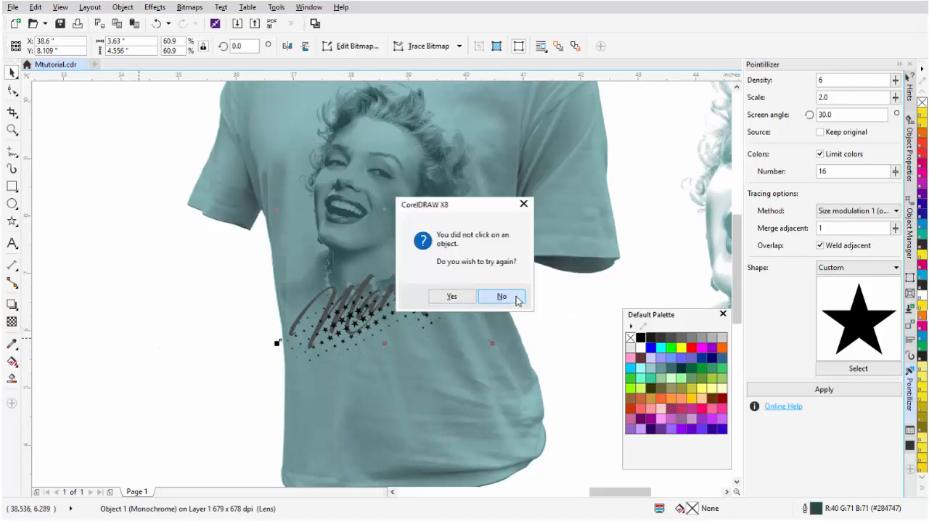
- Dismiss the retry prompt and break the teal star halftone apart into separate stars
click(502, 296)
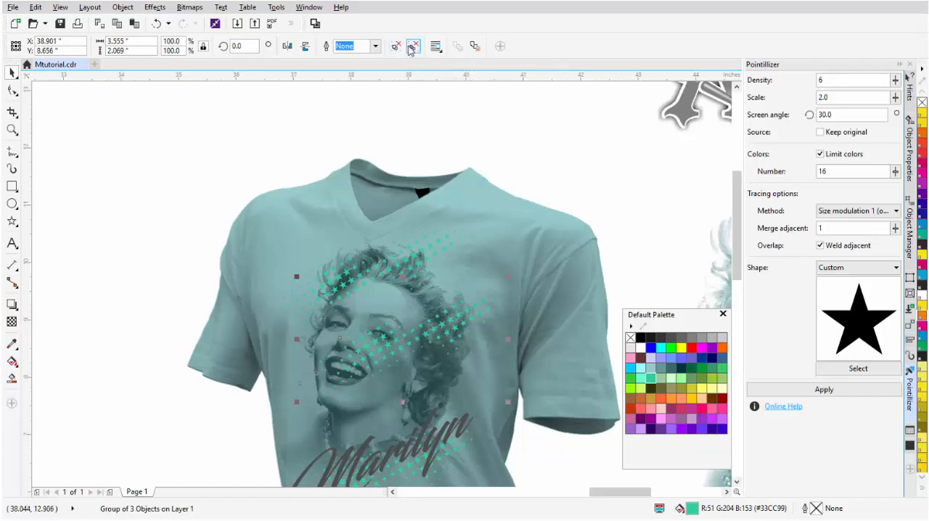
mouse_move(410, 49)
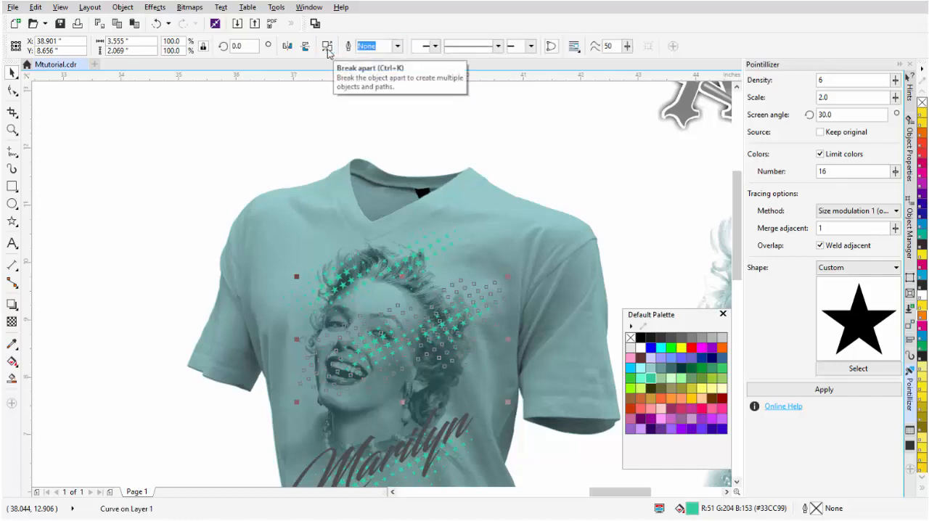
right_click(410, 344)
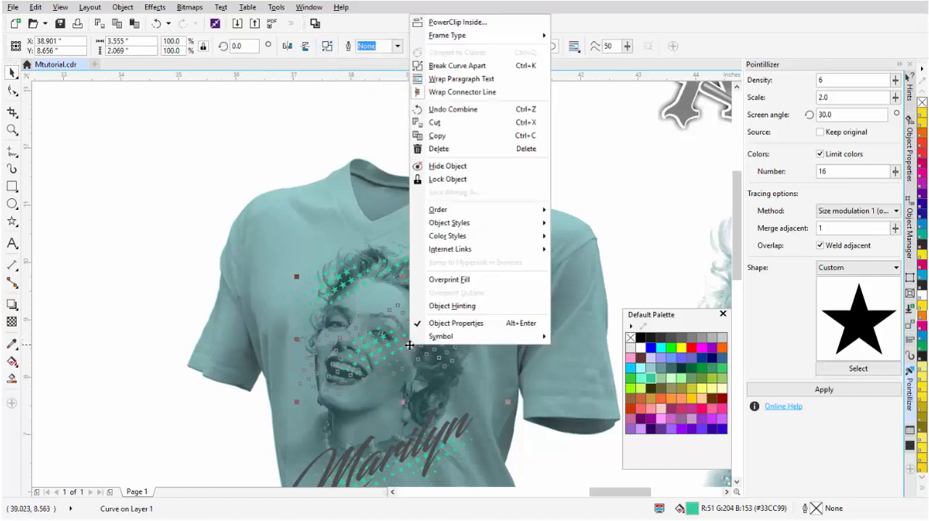
mouse_move(457, 65)
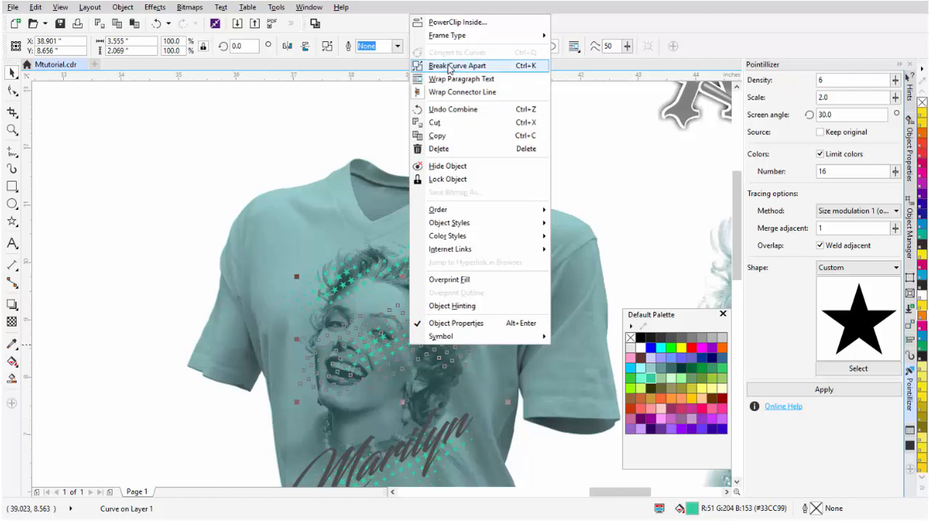
click(457, 65)
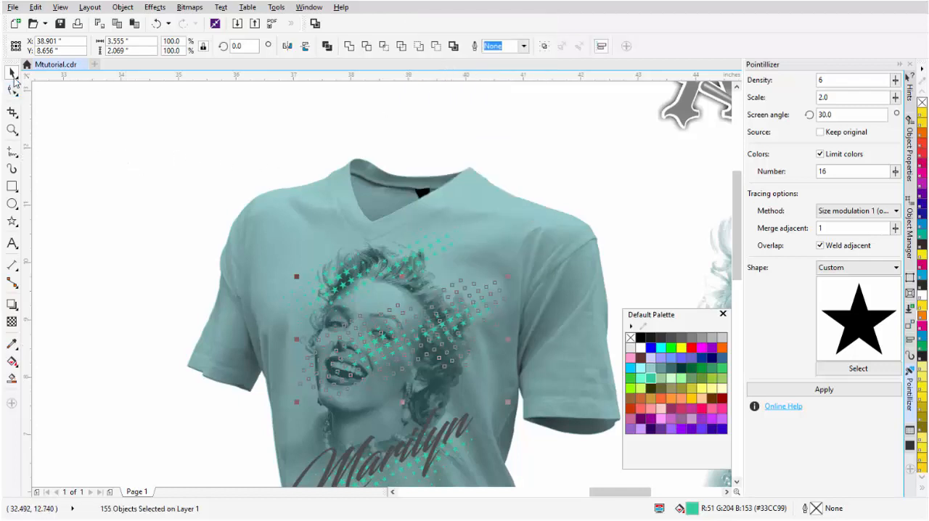
click(12, 73)
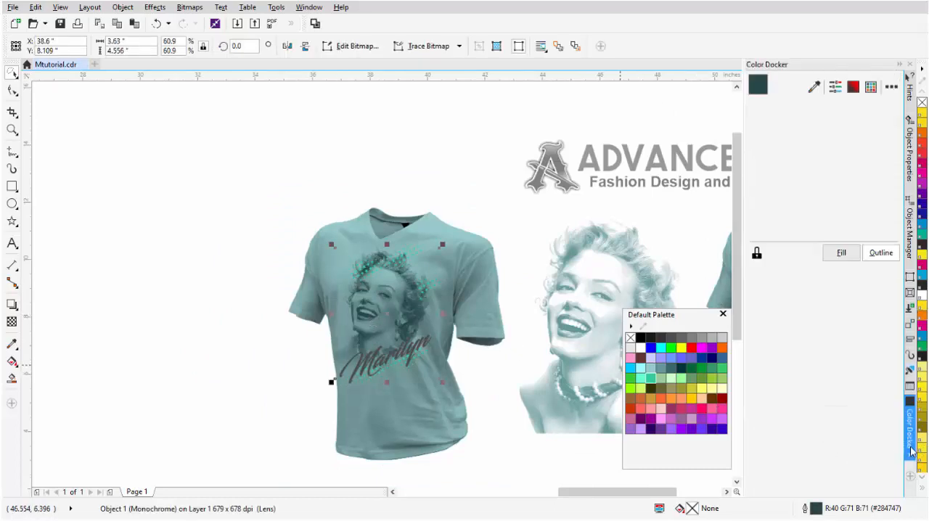
- Set the monochrome portrait's colour to dark teal RGB 30, 92, 92 (#1E5C5C)
click(854, 86)
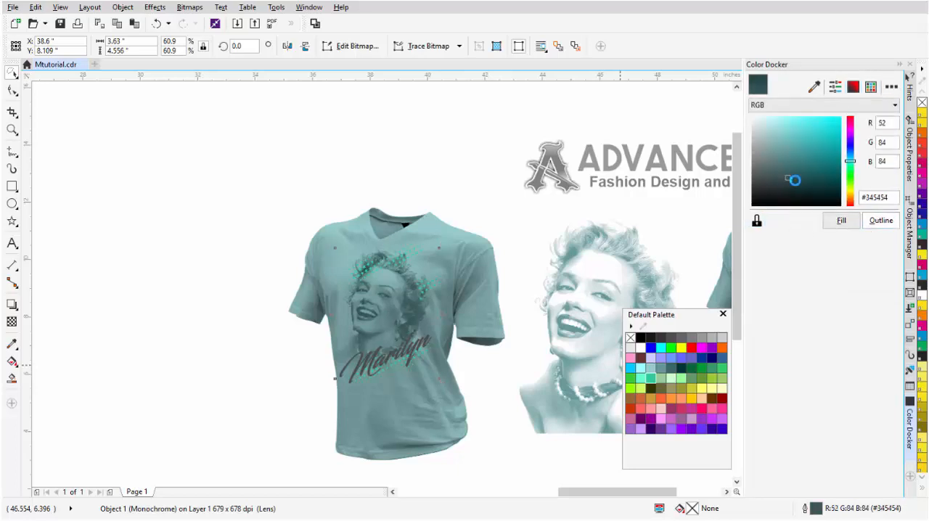
click(812, 174)
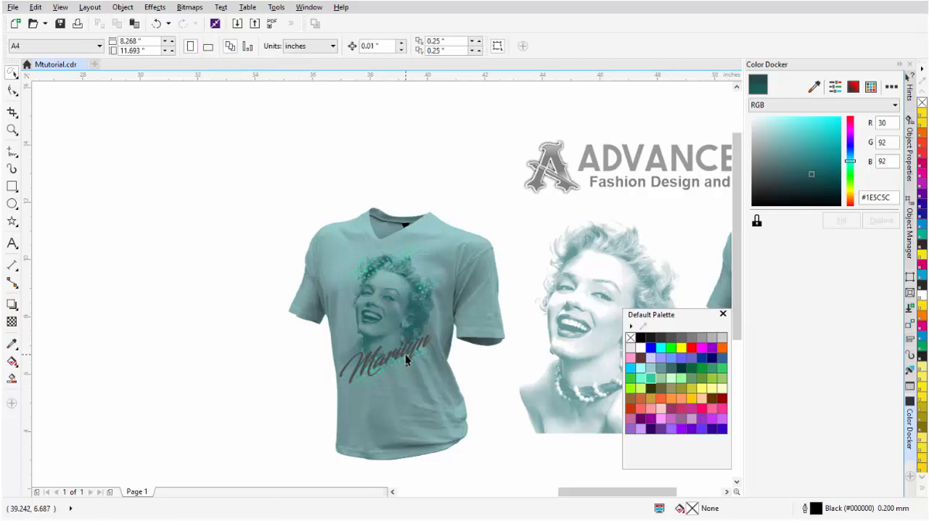
mouse_move(411, 333)
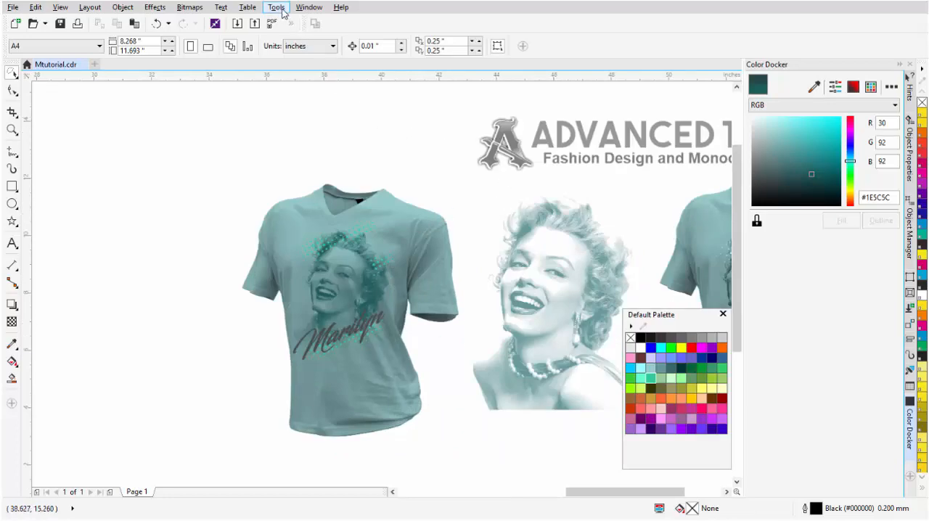
- Launch Macro Manager from Tools, browse the Get More window, then close that window
click(276, 6)
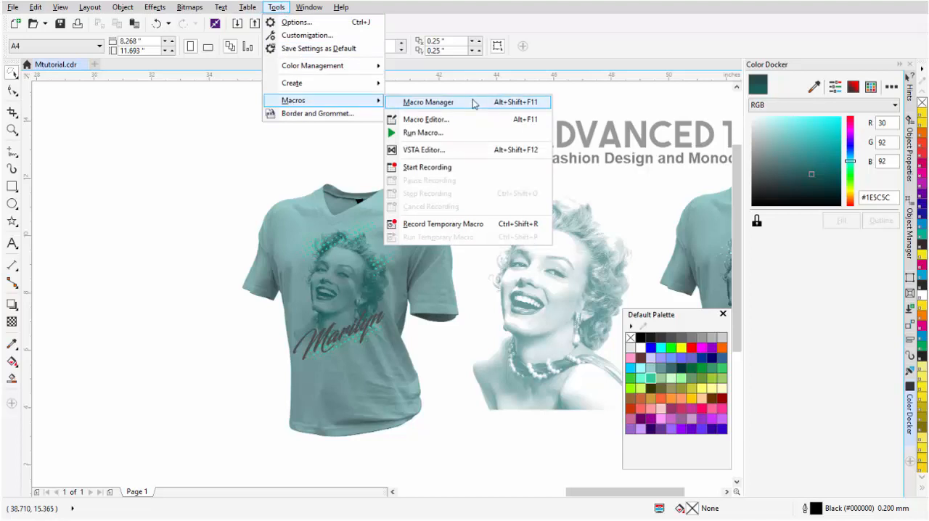
click(428, 102)
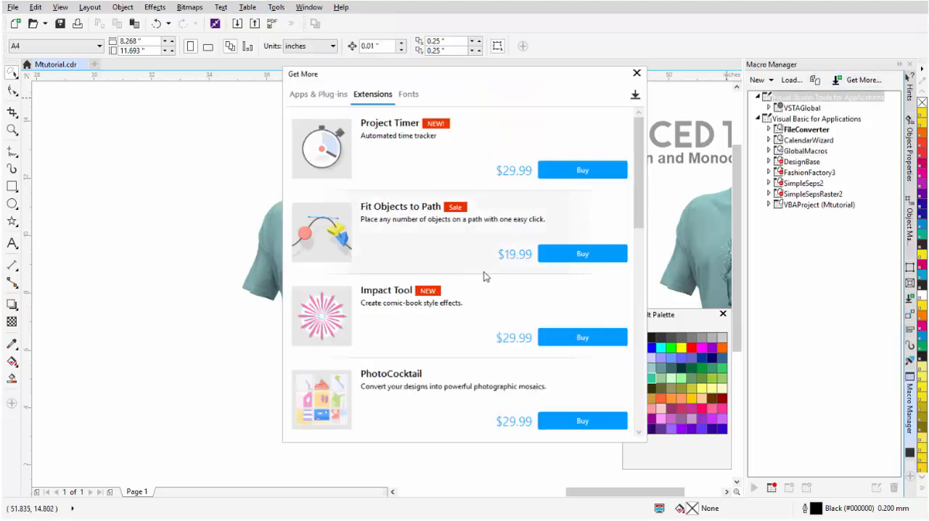
scroll(down, 3)
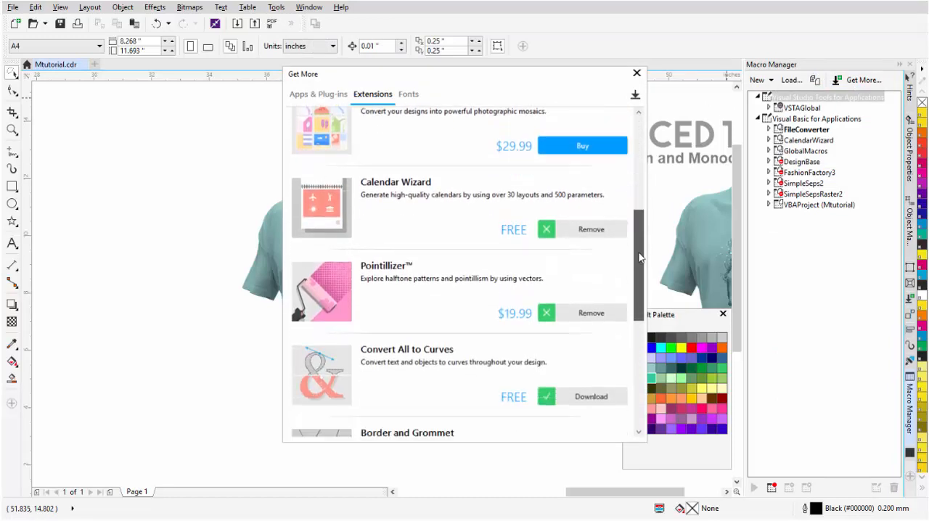
scroll(down, 3)
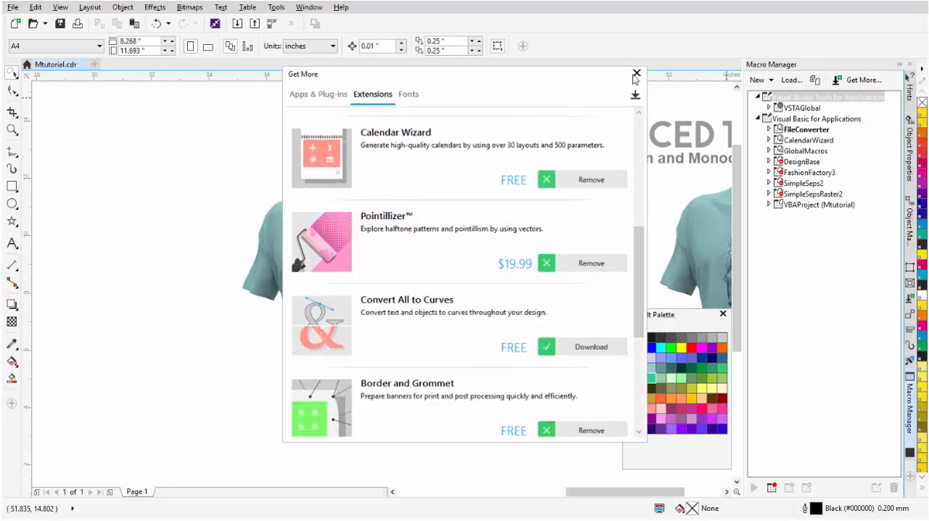
click(636, 74)
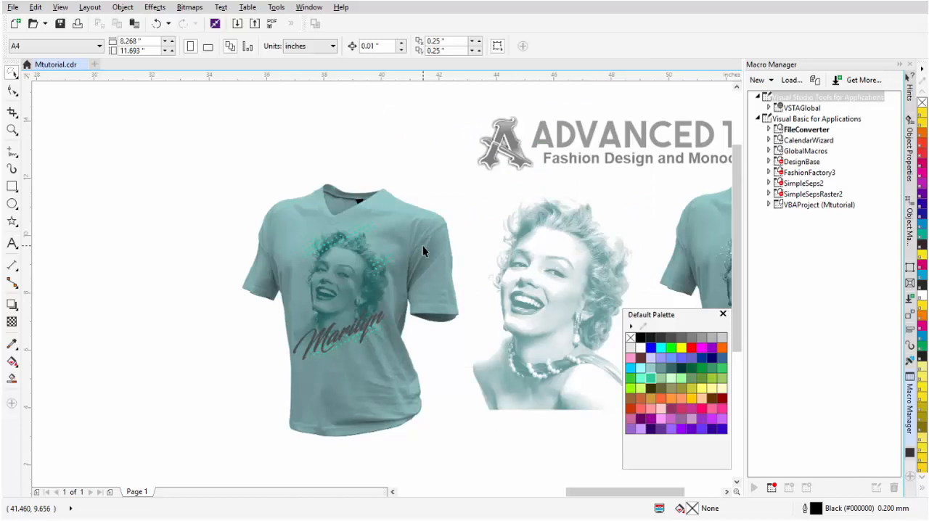